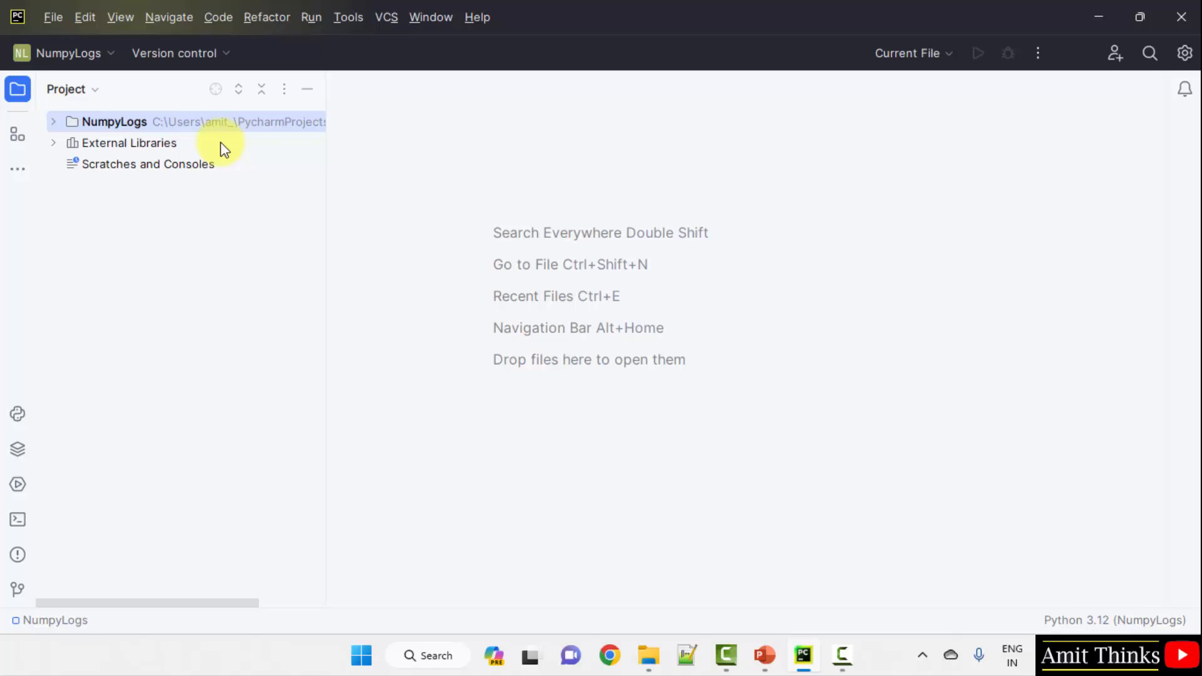
- Create new Python files Demo1.py and Demo2.py in the NumpyLogs project, leaving Demo1.py in the editor
right_click(114, 122)
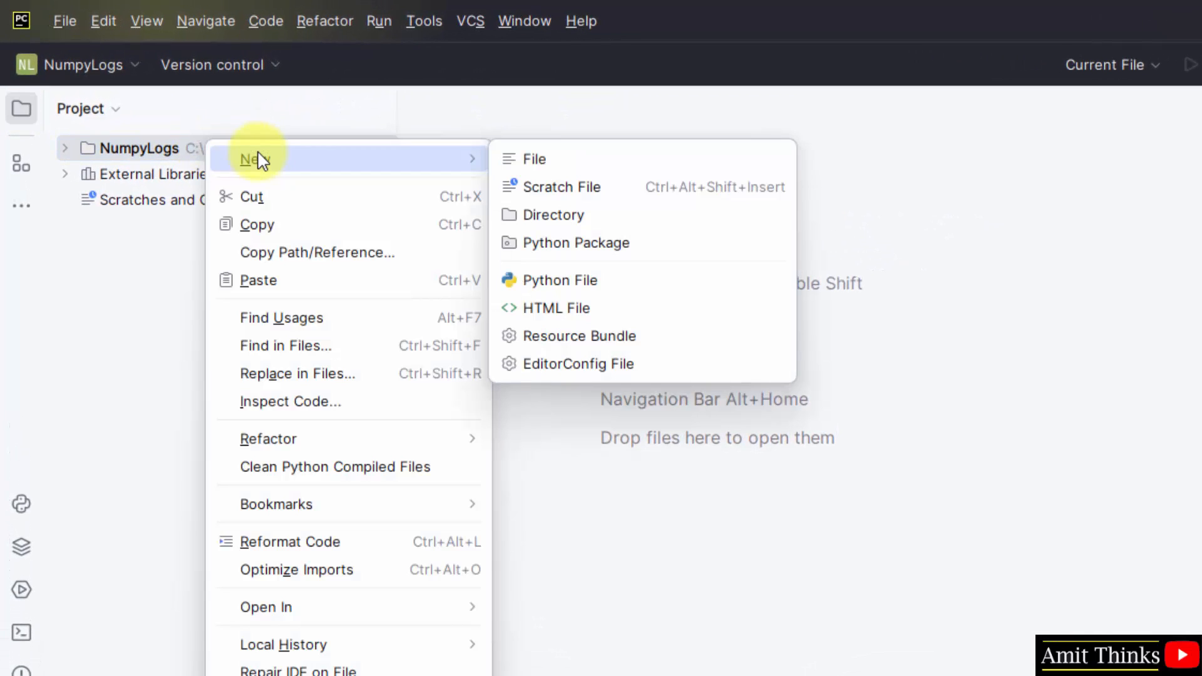
mouse_move(529, 159)
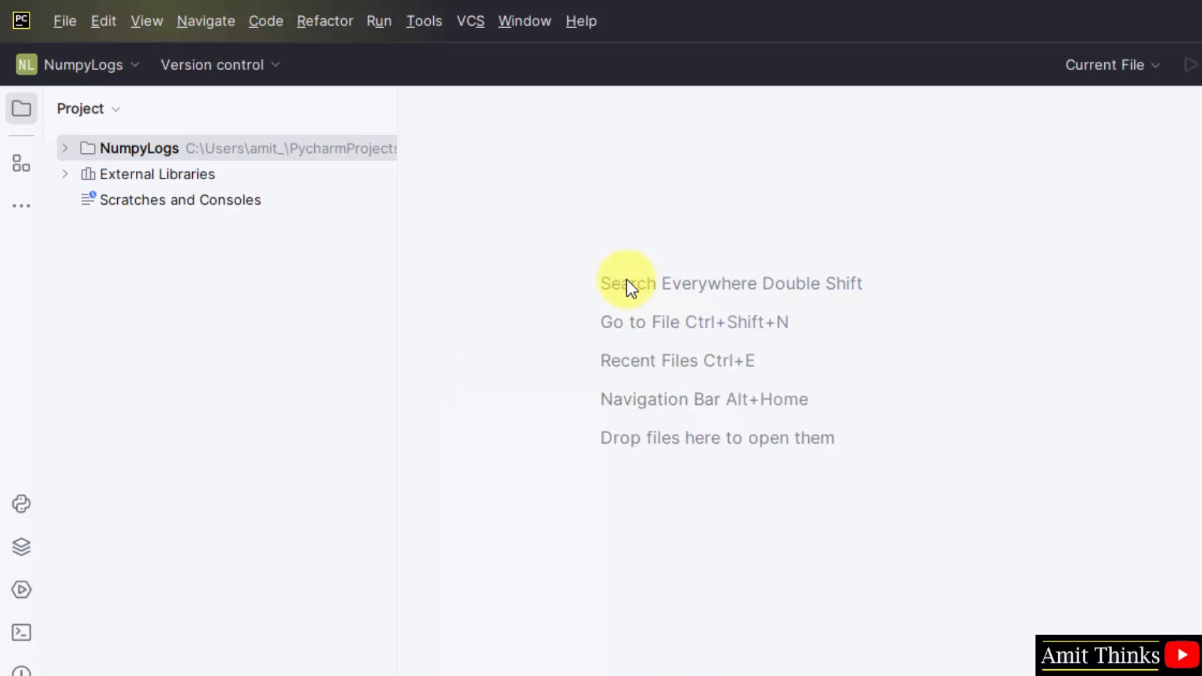
type("Demo1")
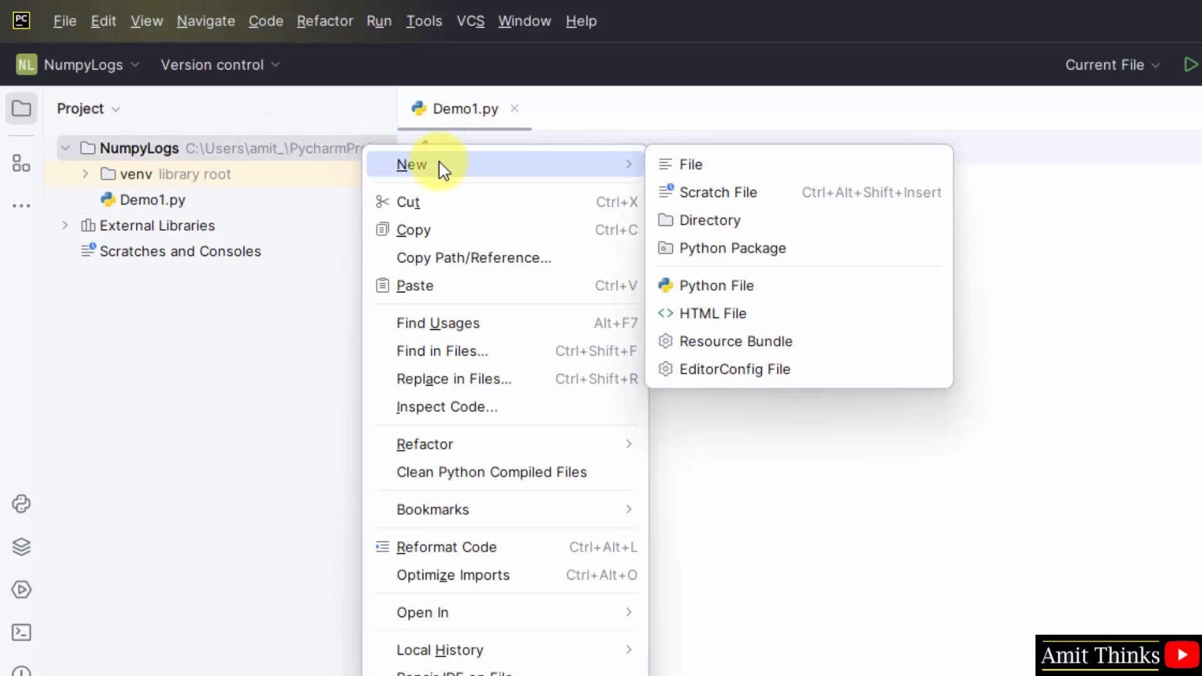
left_click(715, 285)
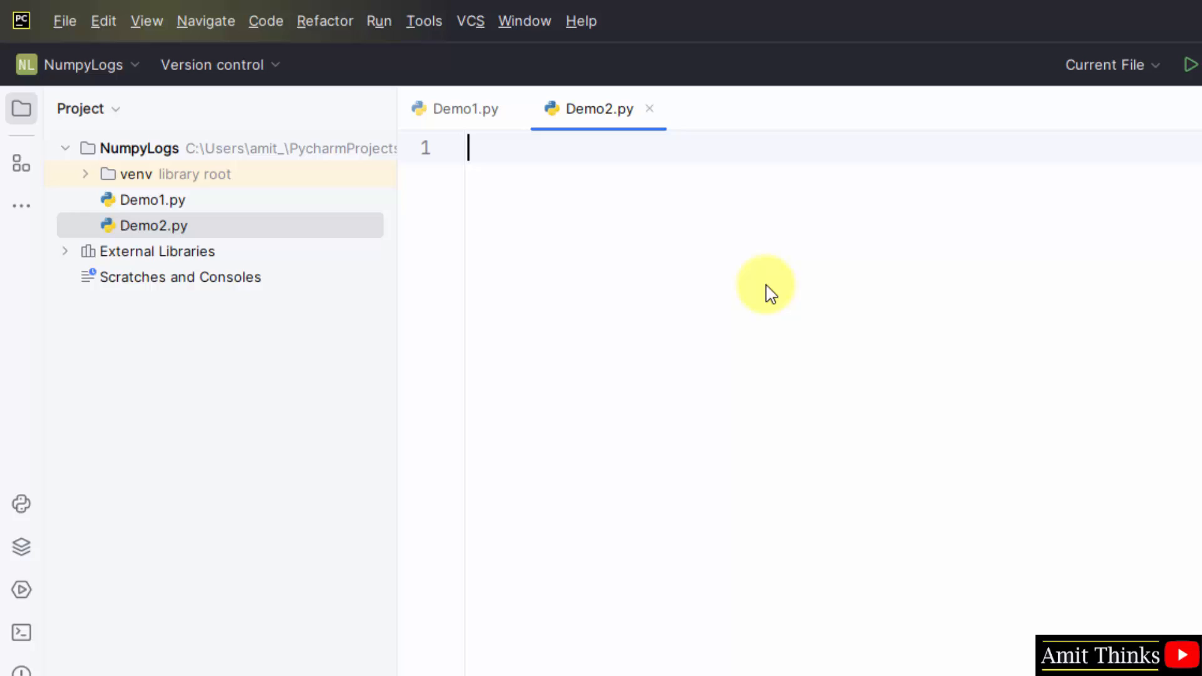
left_click(464, 107)
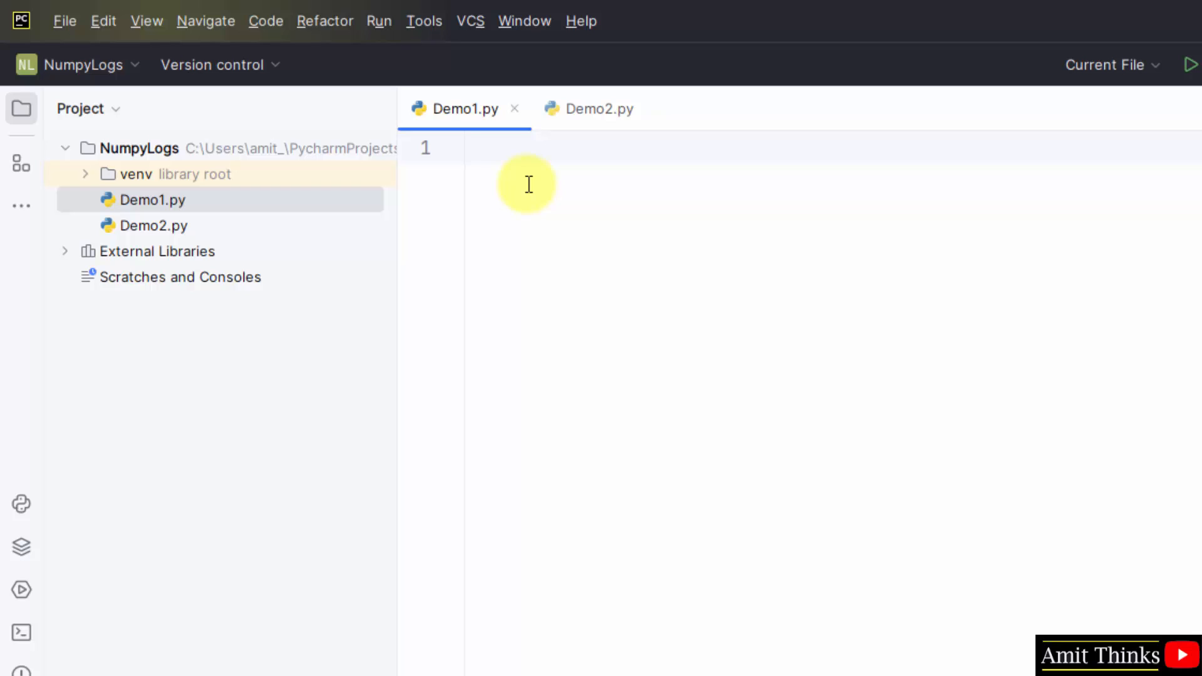
- Write the '# Find log base 2' header comment and 'import numpy as np'
type("# Find log base 2")
type("# Code by Studyopedia")
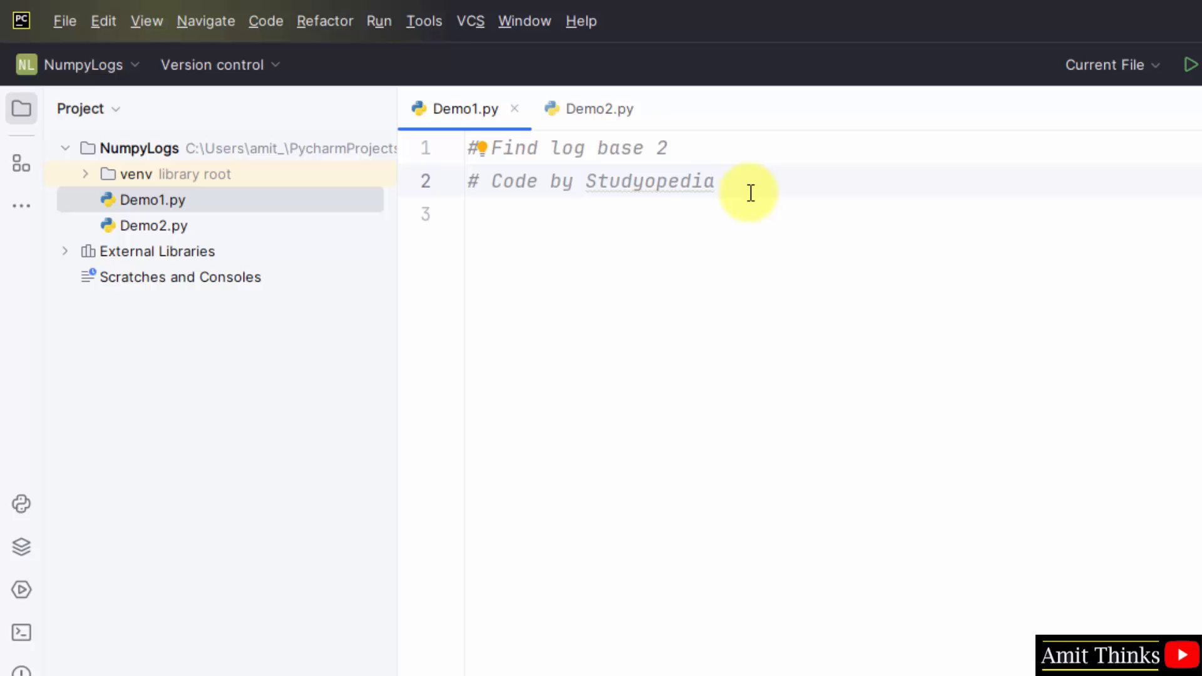
type("import n")
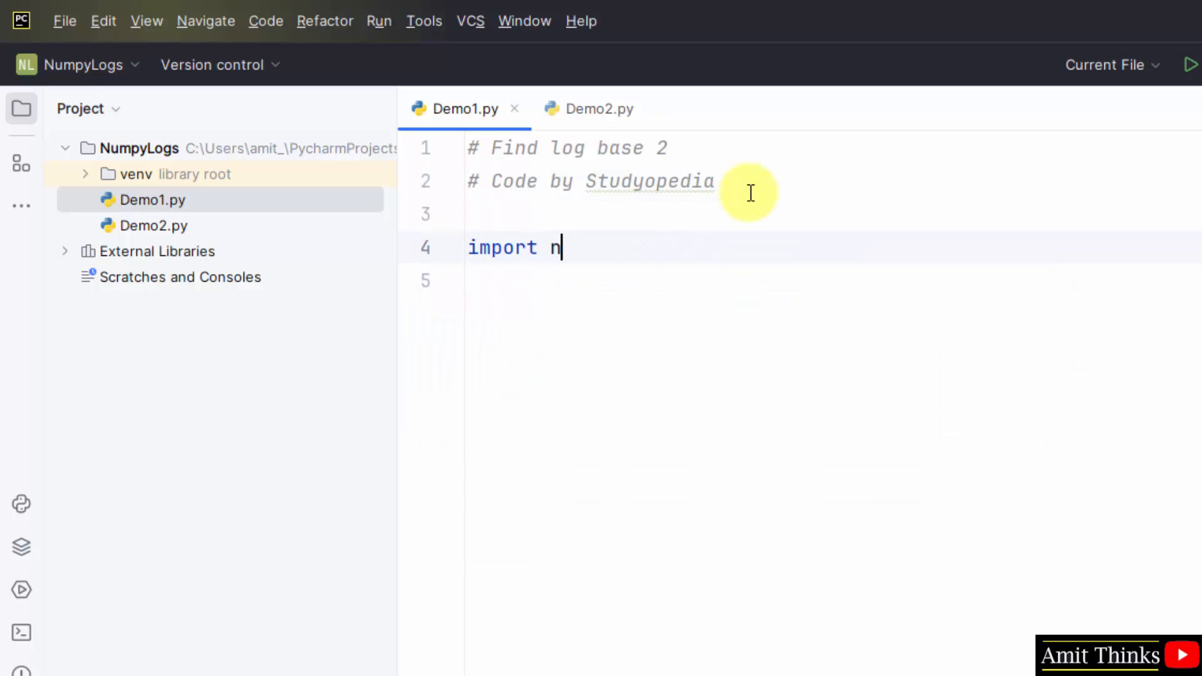
type("umpy a")
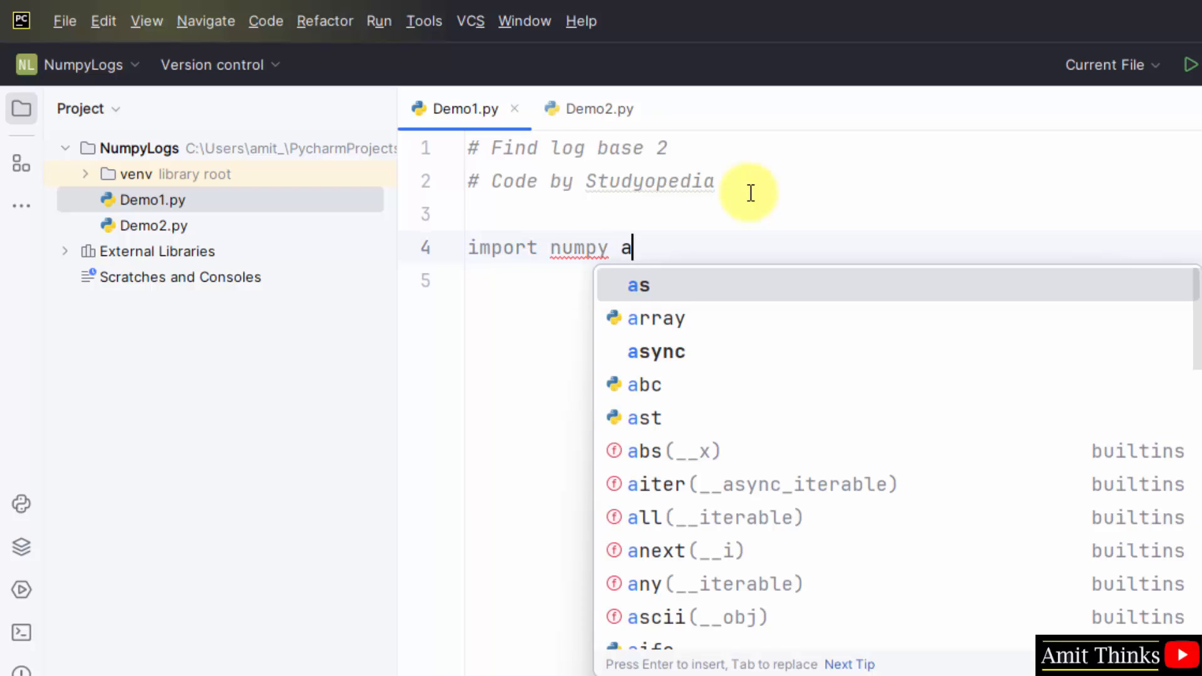
type("s np")
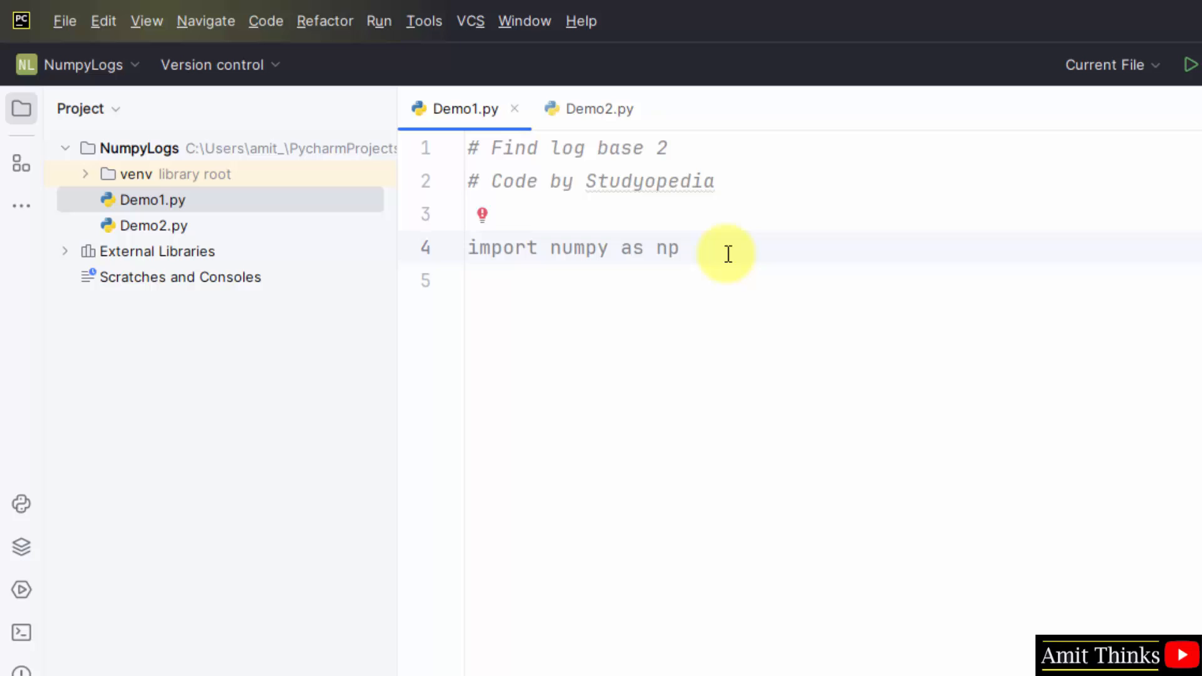
- Define the array n = np.array([1, 2, 3, 4, 5])
type("n =")
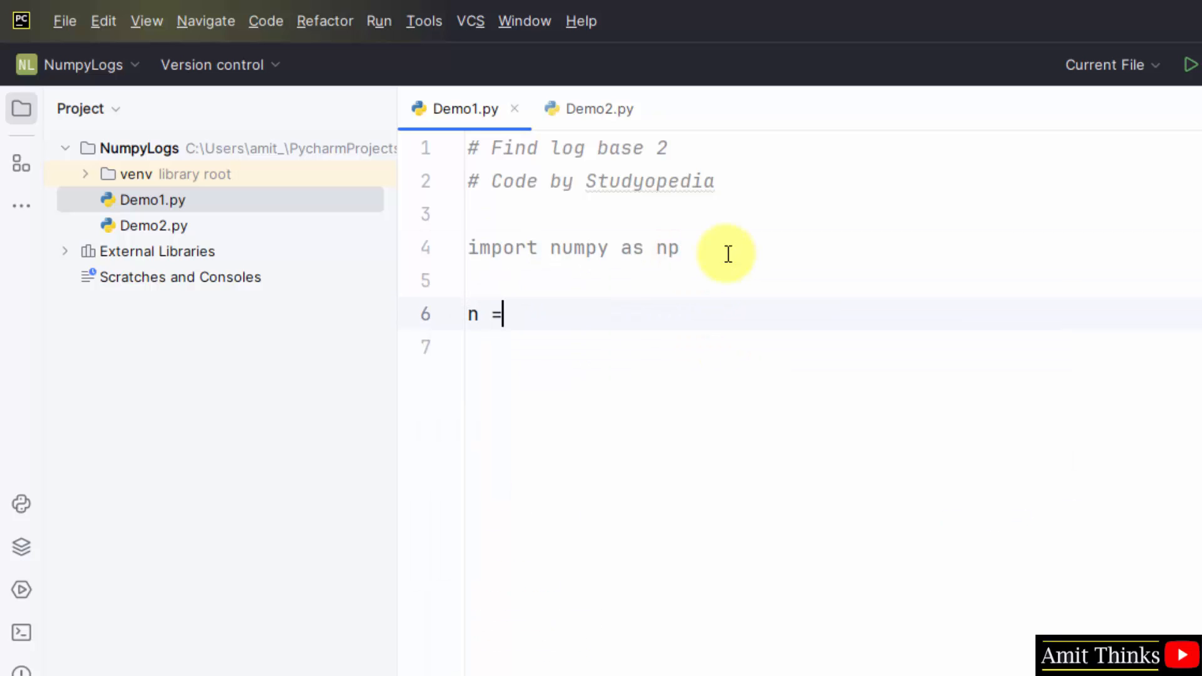
type("np")
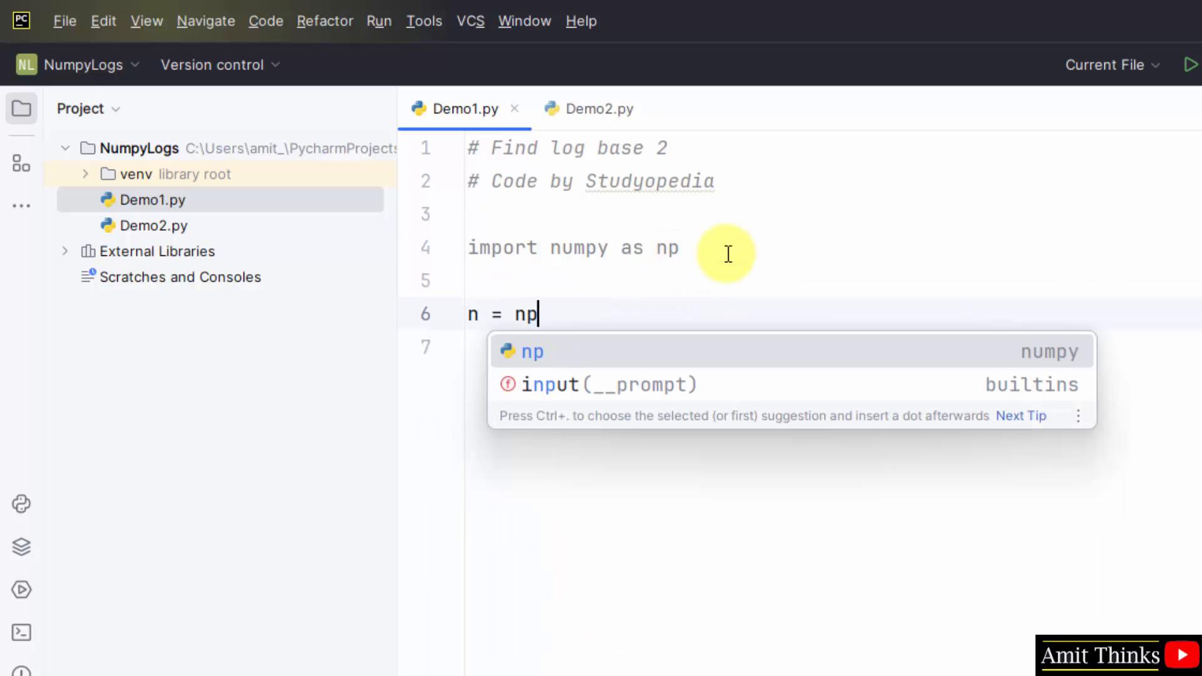
type(".ar")
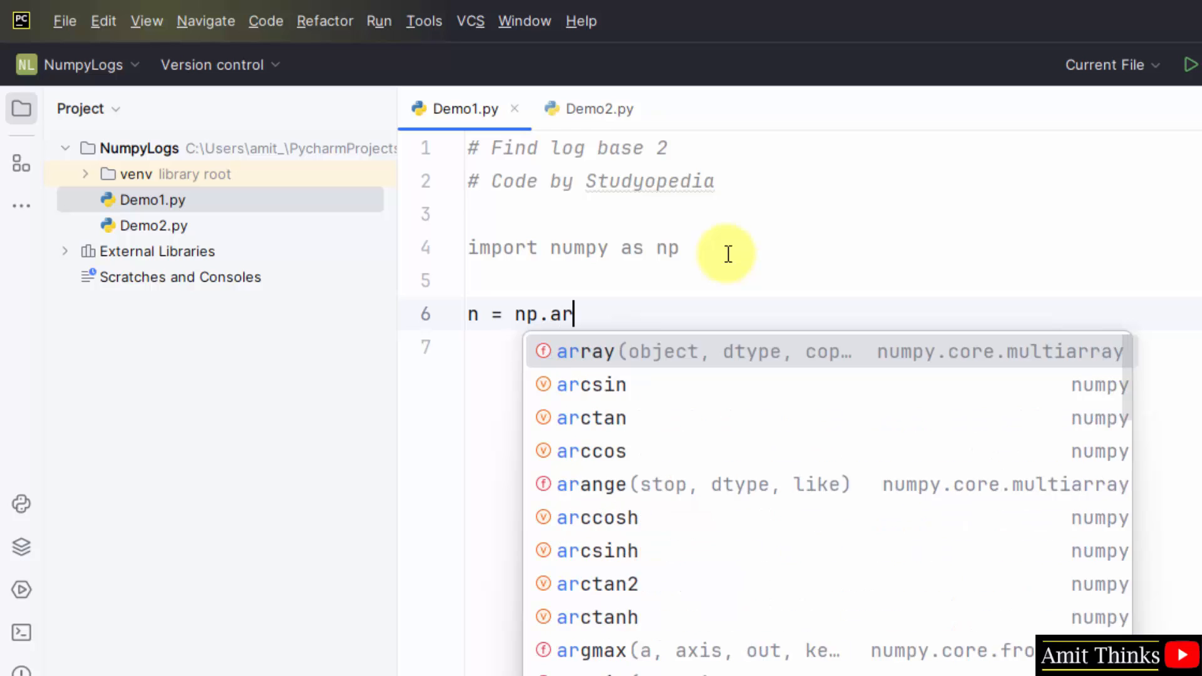
left_click(583, 351)
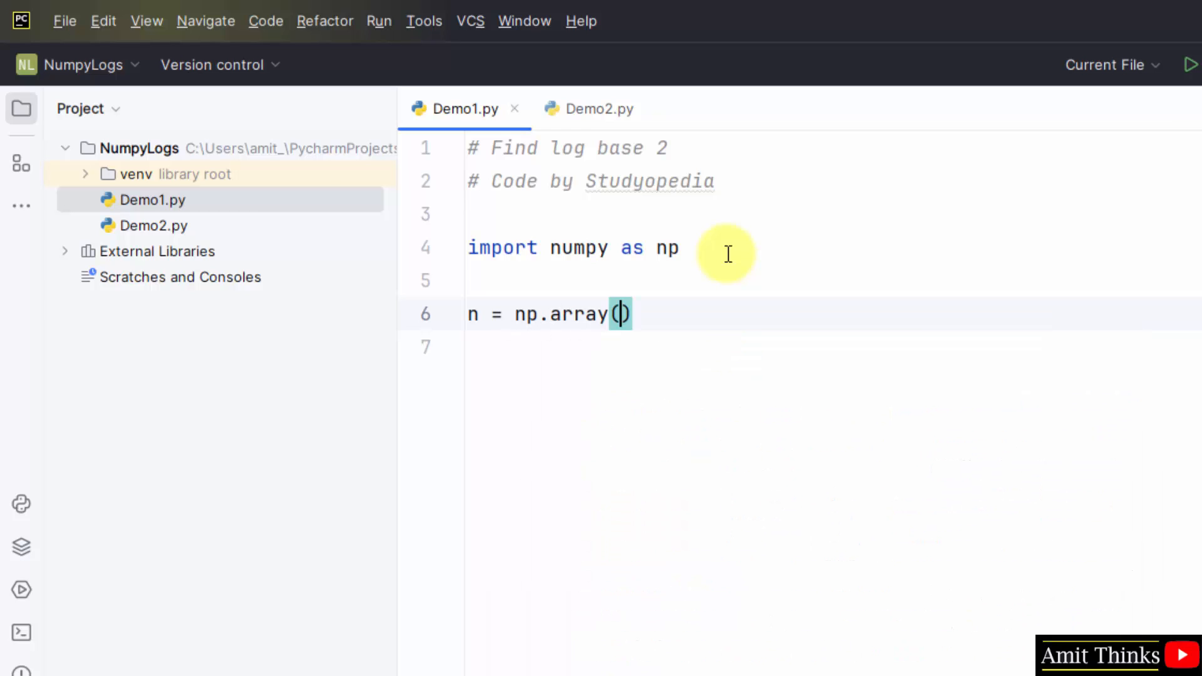
type("[1, 2,")
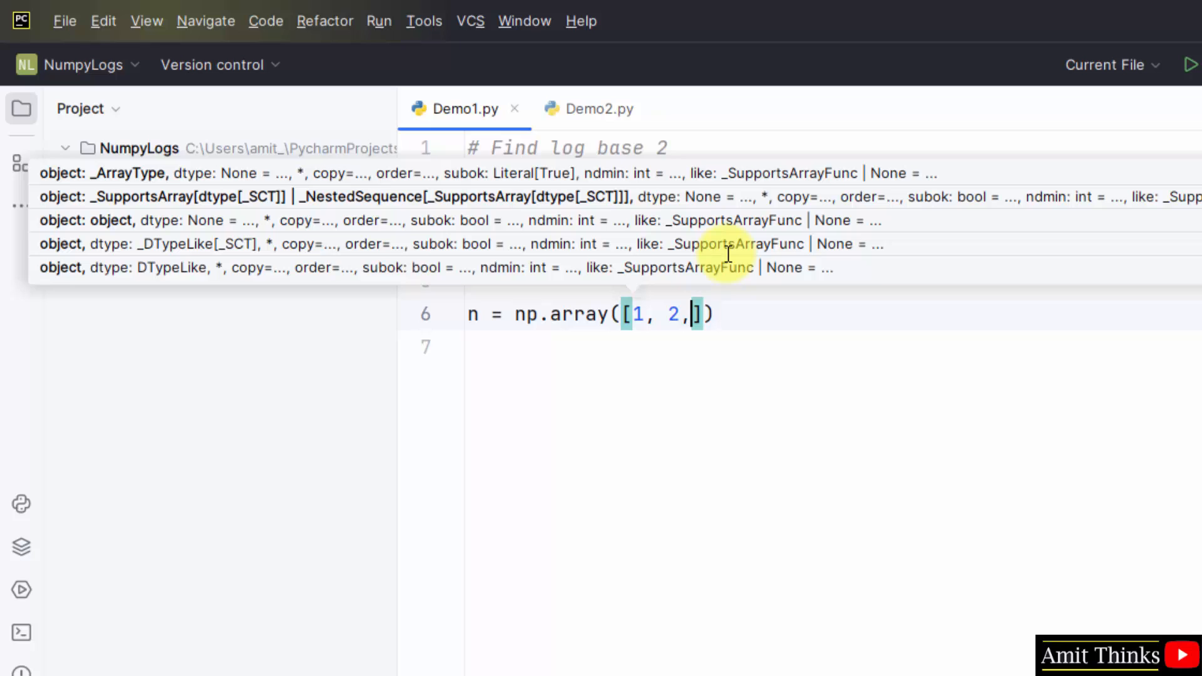
type("3, 4, 5")
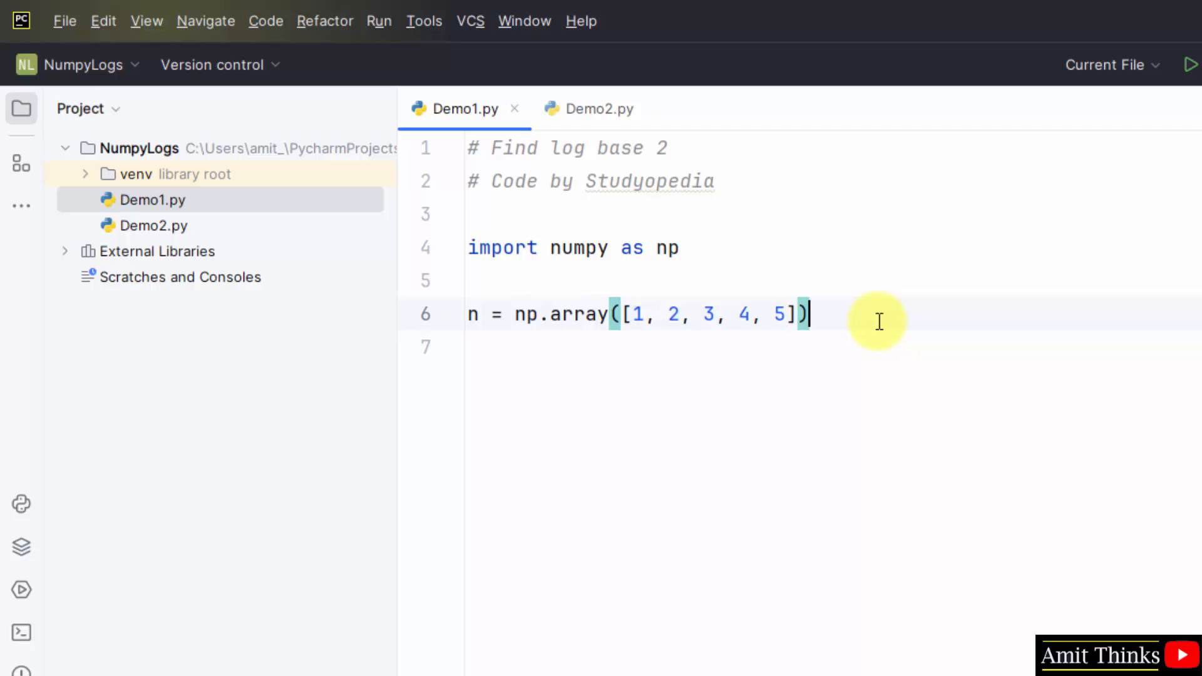
- Add print("Array = ", n) to display the array
type("print(\"A")
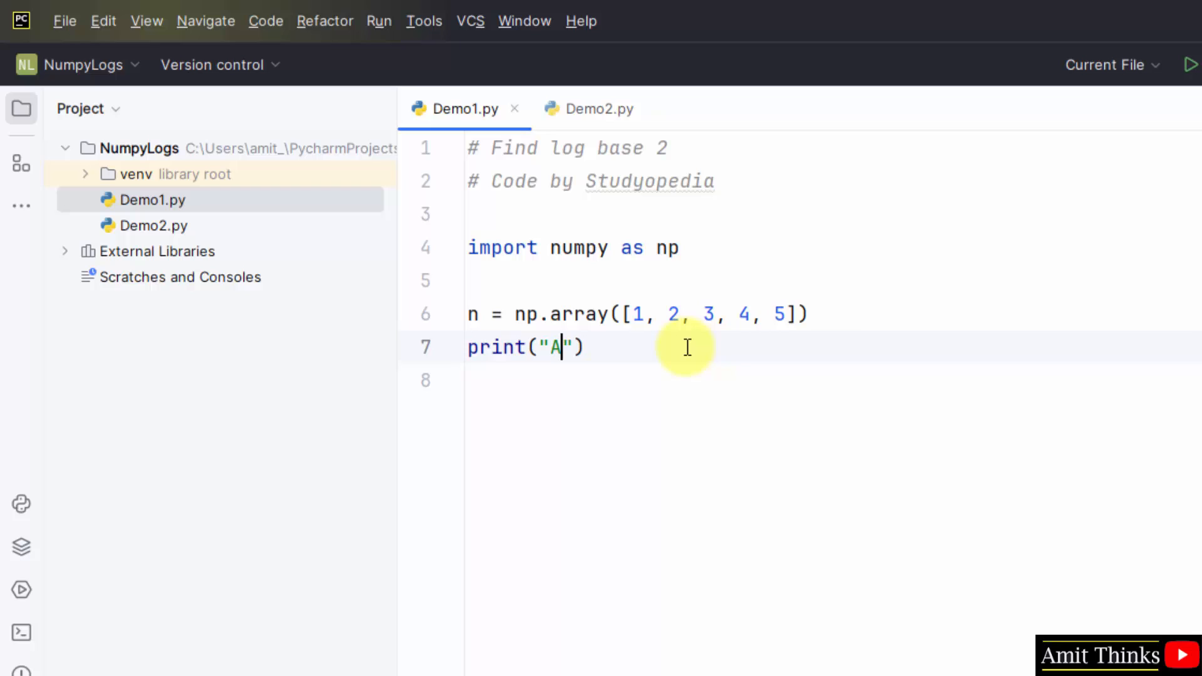
type("rray =")
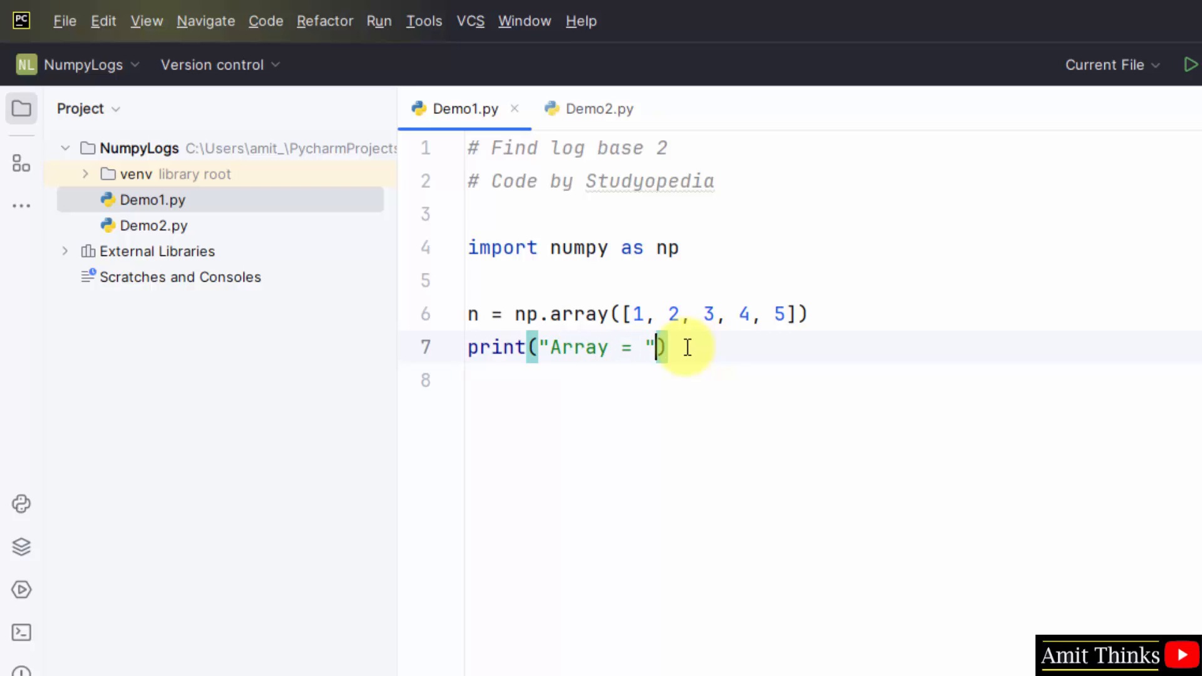
type(",n")
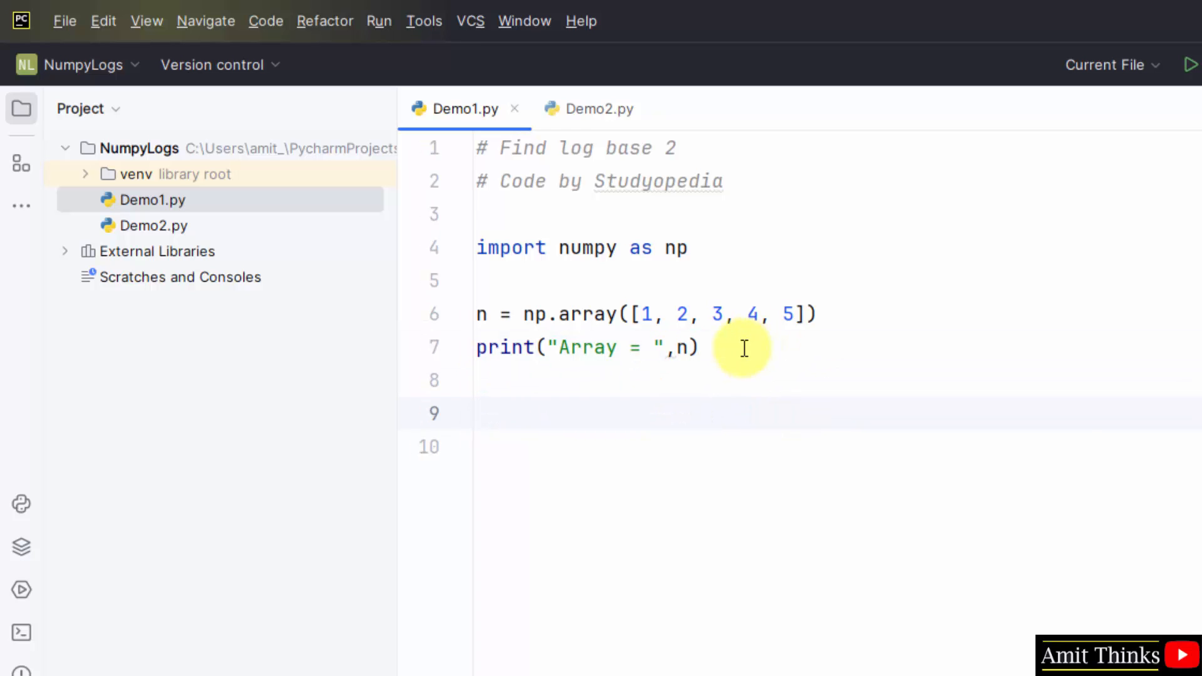
- Add print("\nResult\n", np.log2(n)) to display the base-2 logarithms
type("print(\"")
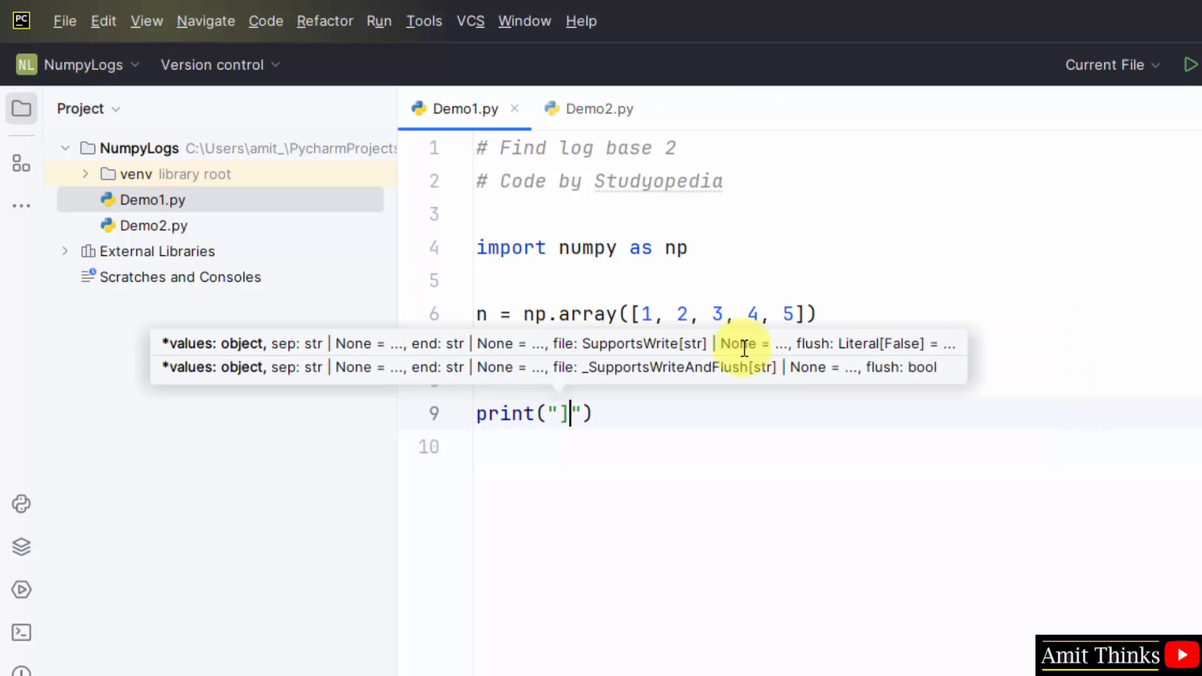
type("\\n")
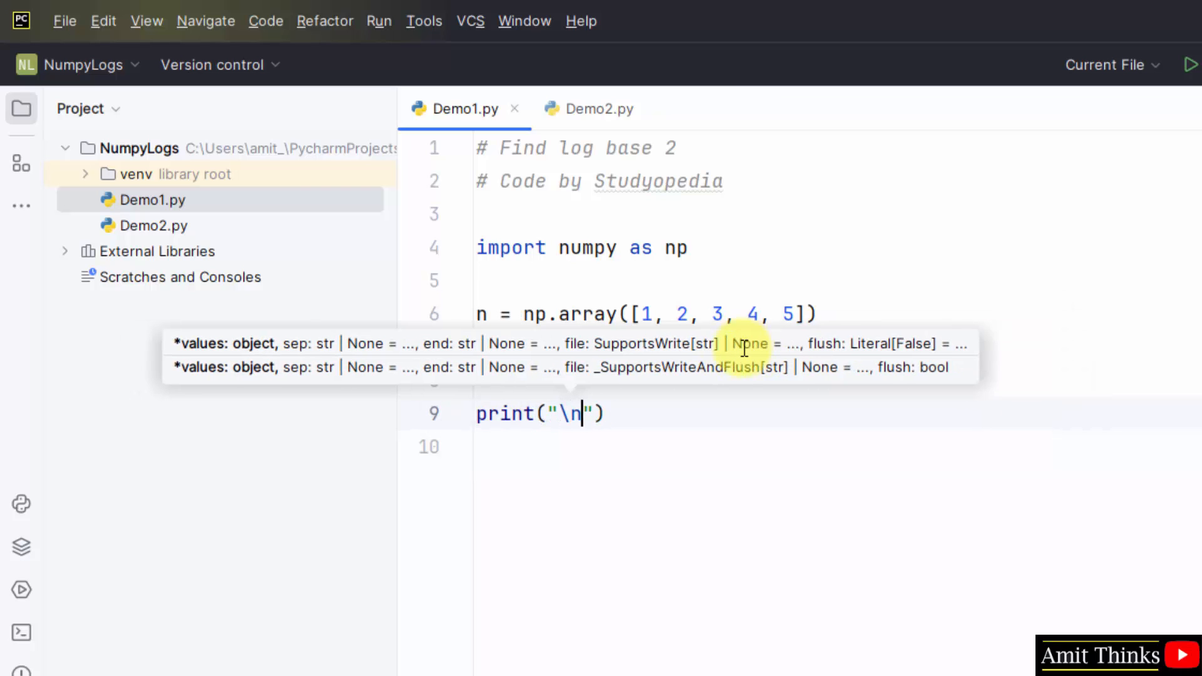
type("Result\\n")
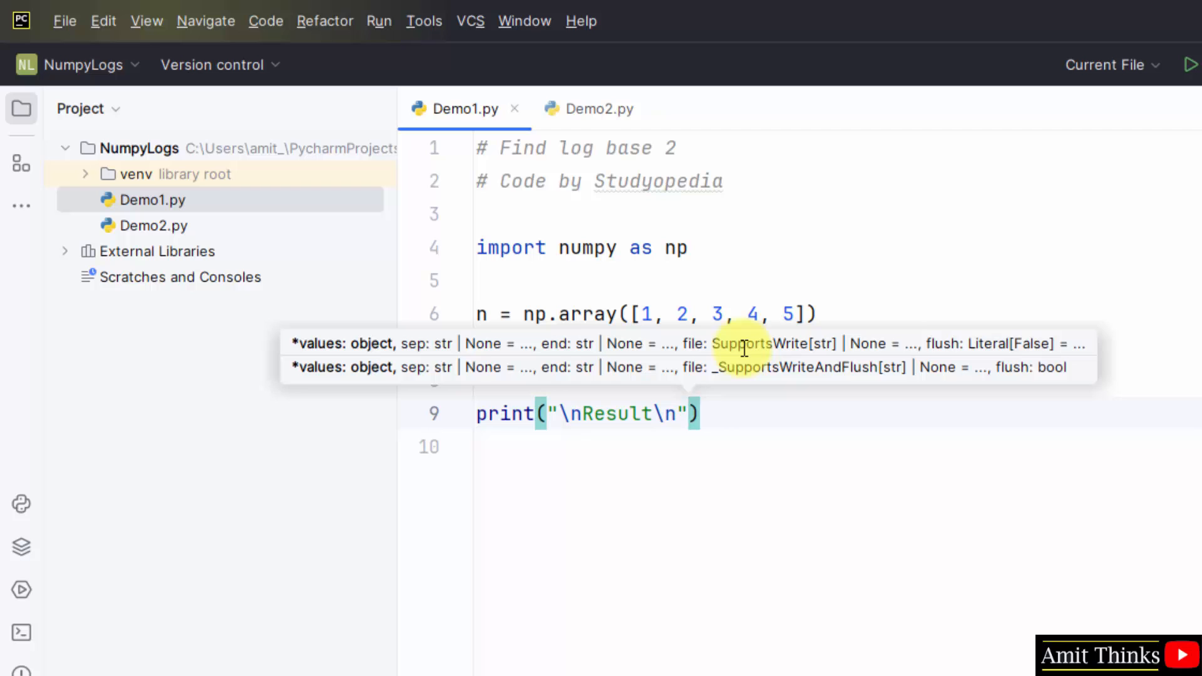
type(",np.l")
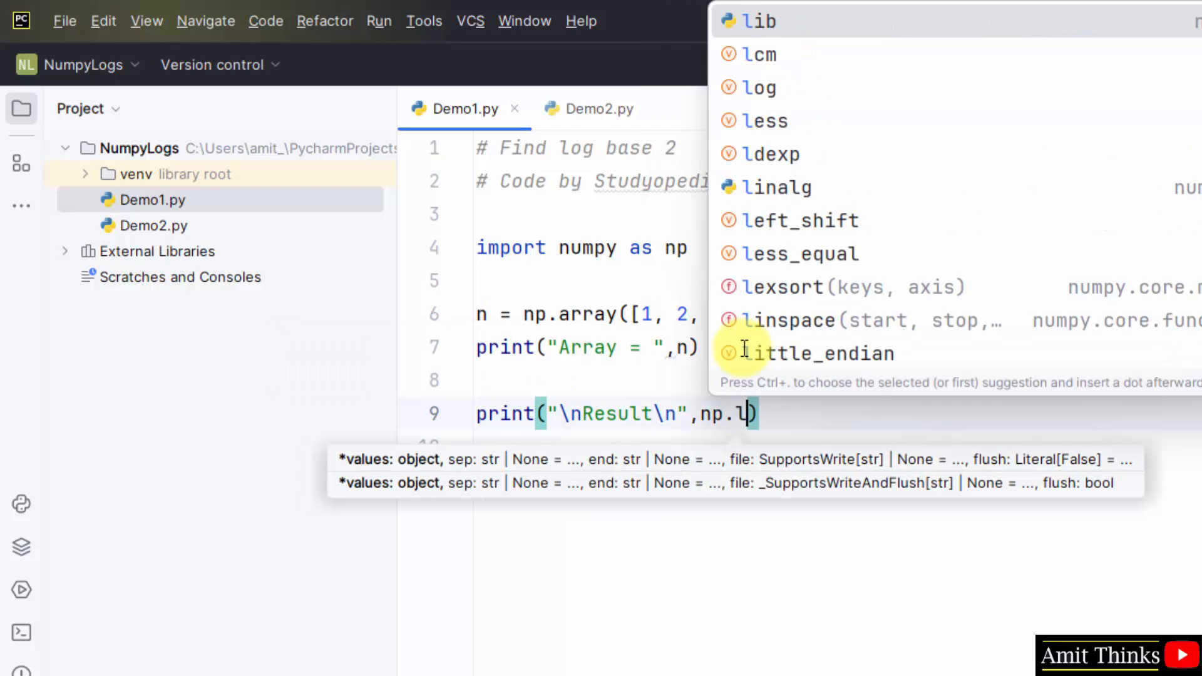
type("og2(n")
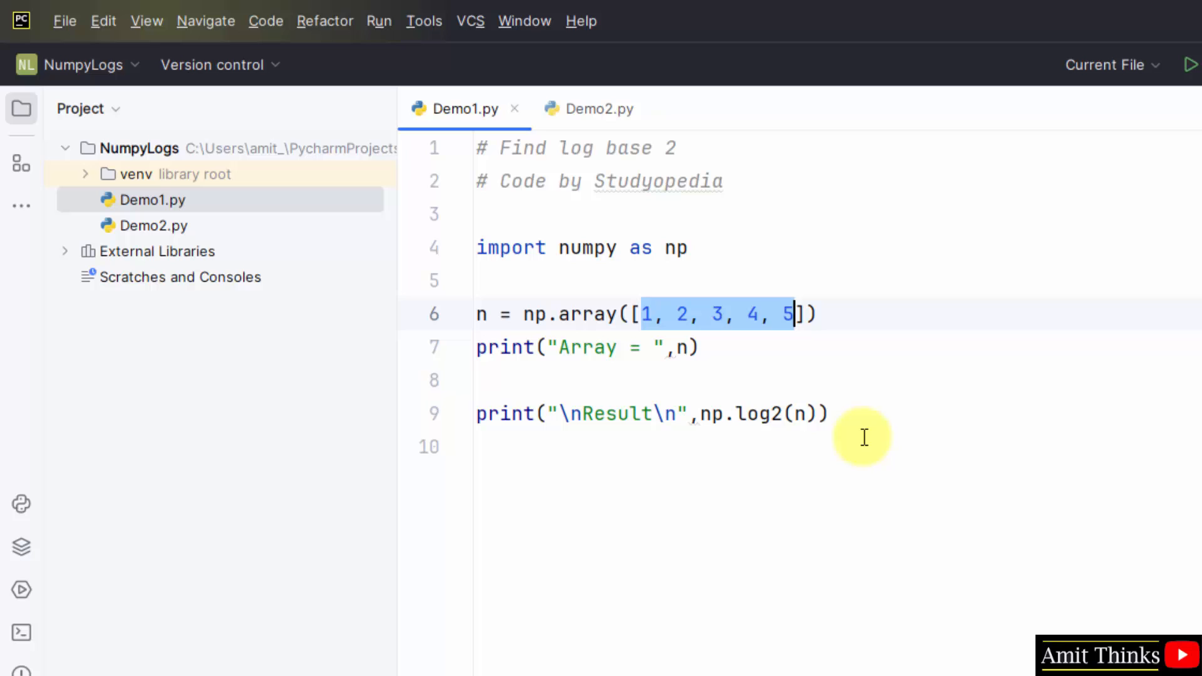
- Run Demo1.py and enlarge the Run window to show [1 2 3 4 5] and its log2 values
left_click(64, 21)
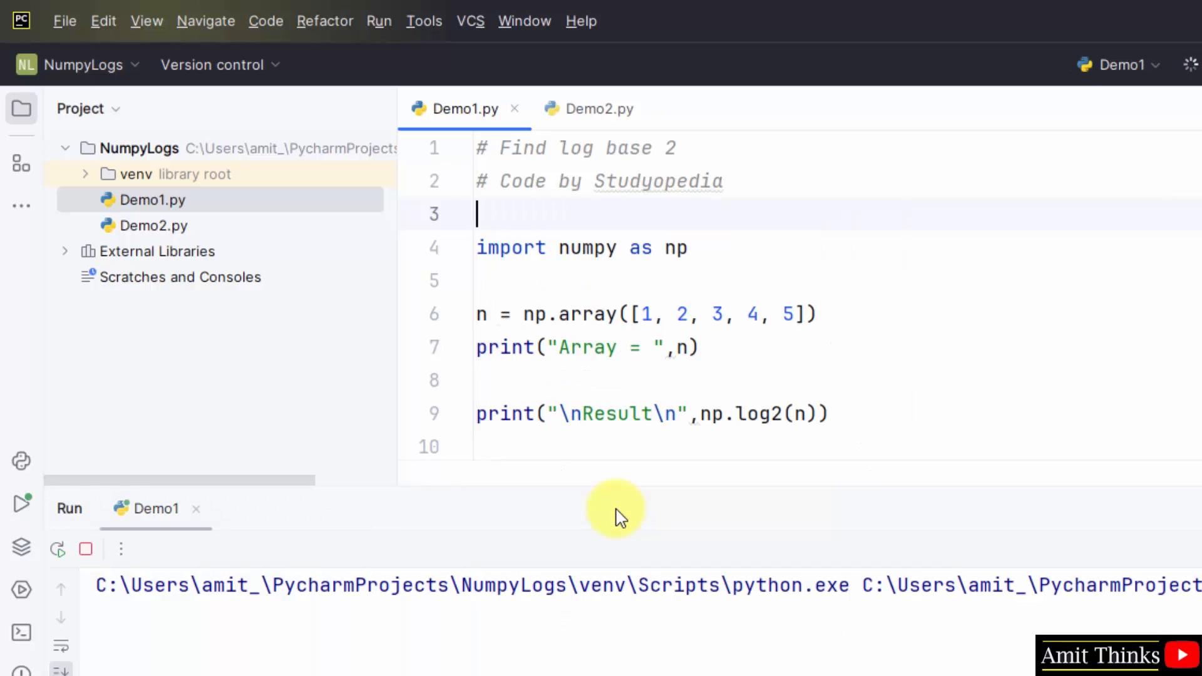
left_click(22, 503)
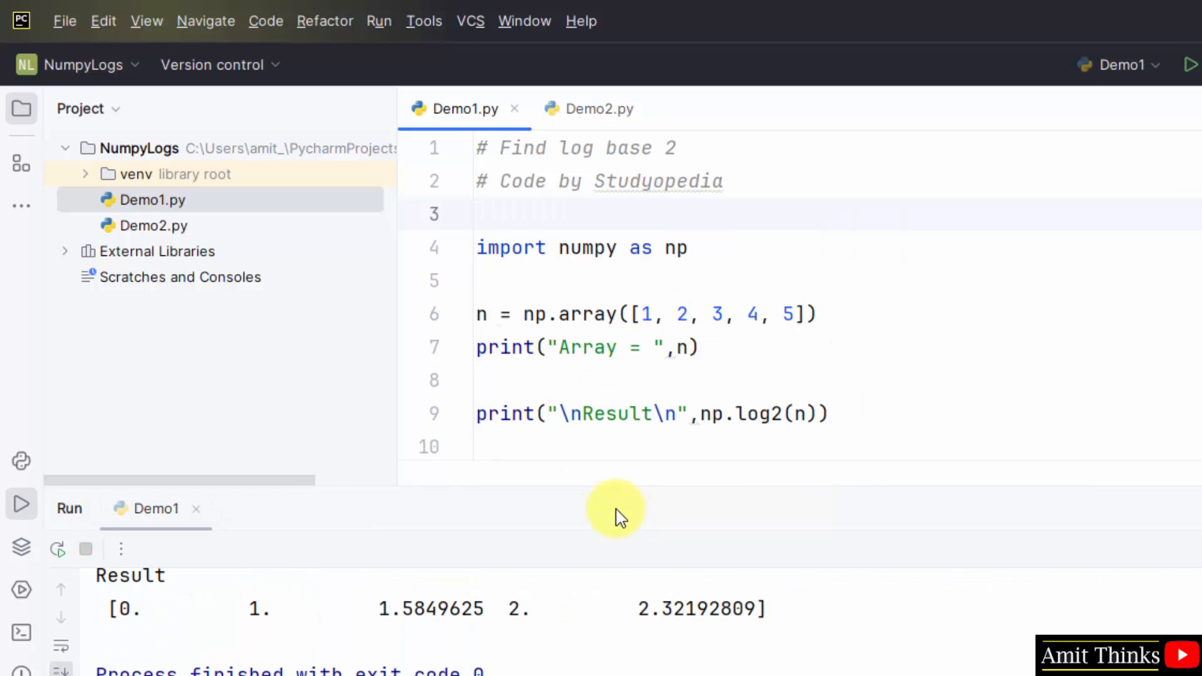
left_click_drag(614, 510, 606, 383)
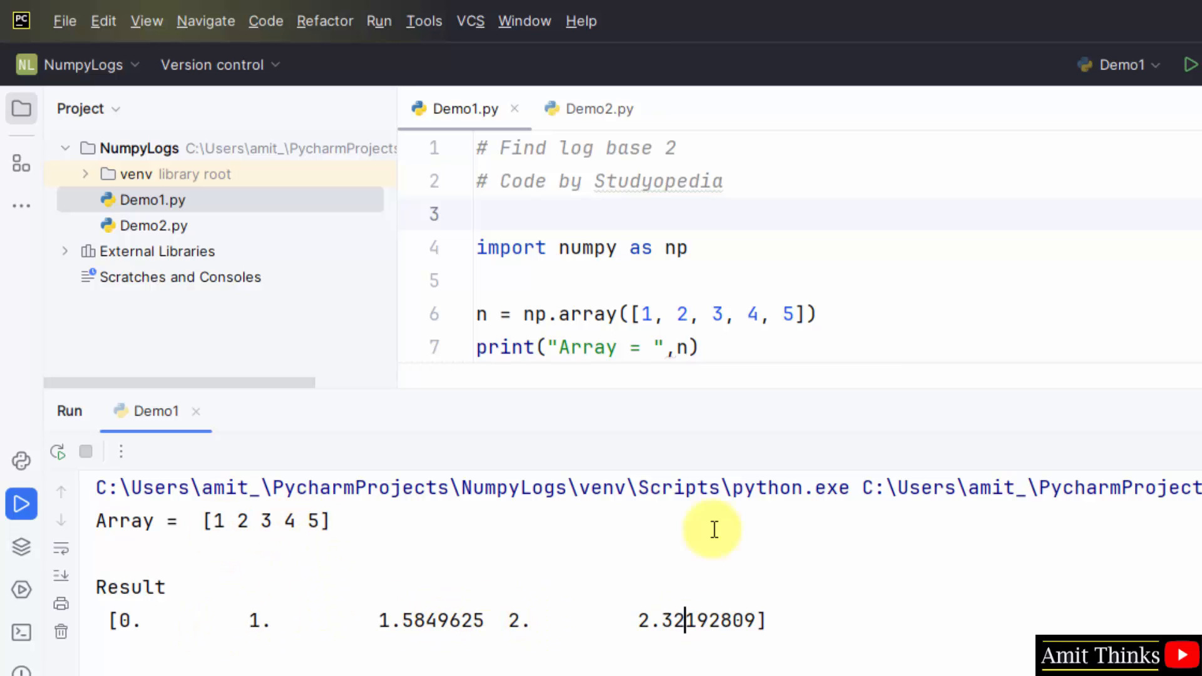
mouse_move(849, 391)
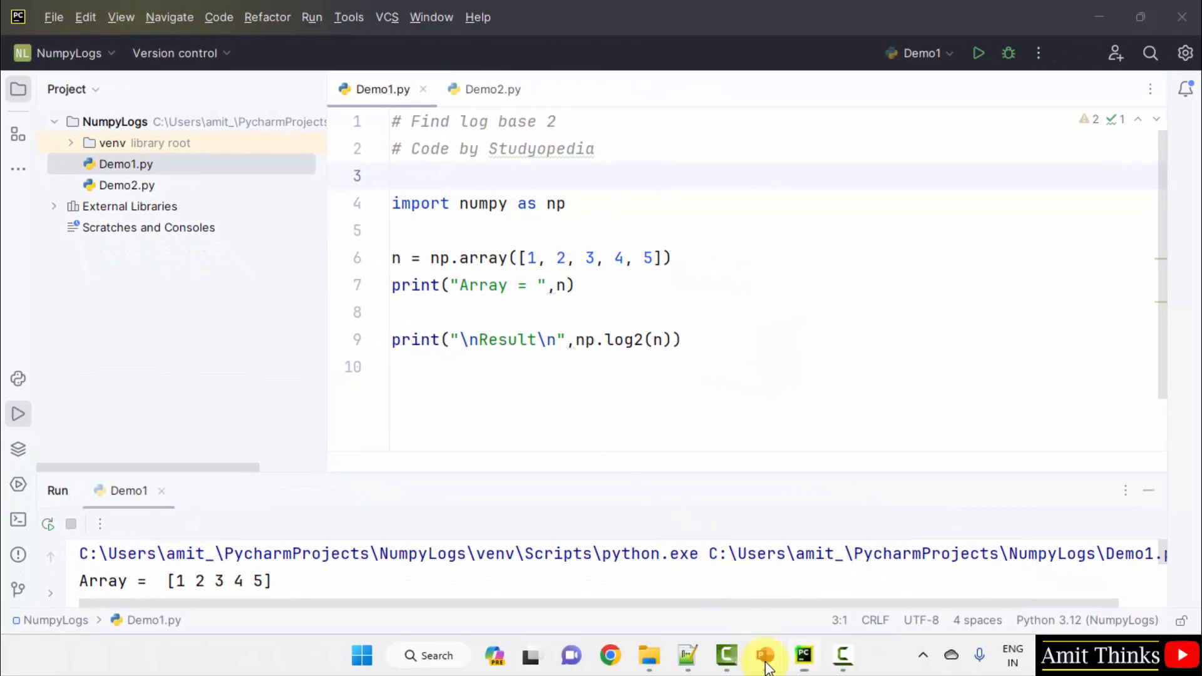
- Advance the log base 2 presentation slide, then switch to the Demo2.py editor
left_click(764, 656)
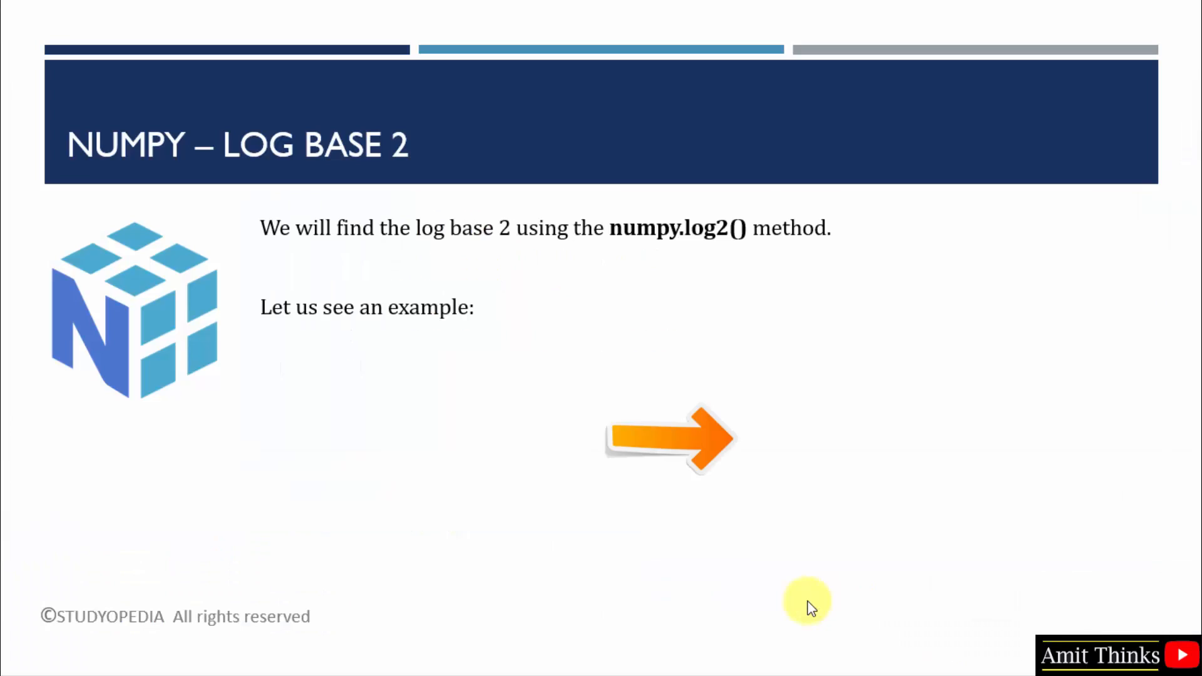
key("right")
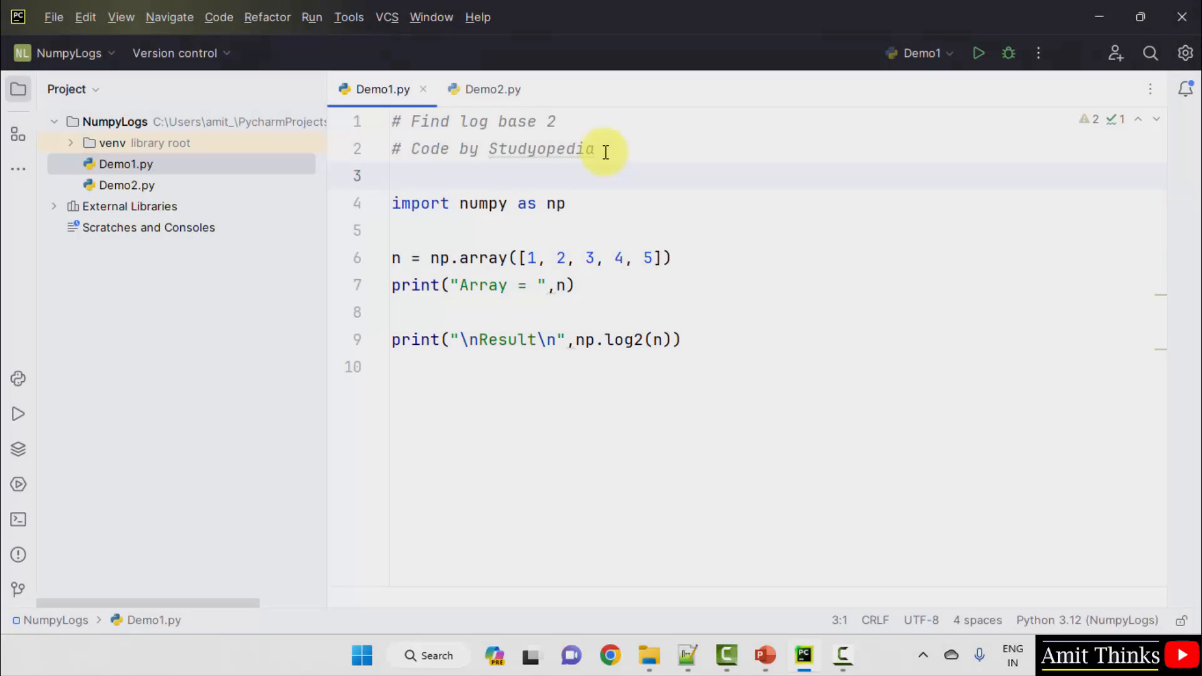
left_click(491, 89)
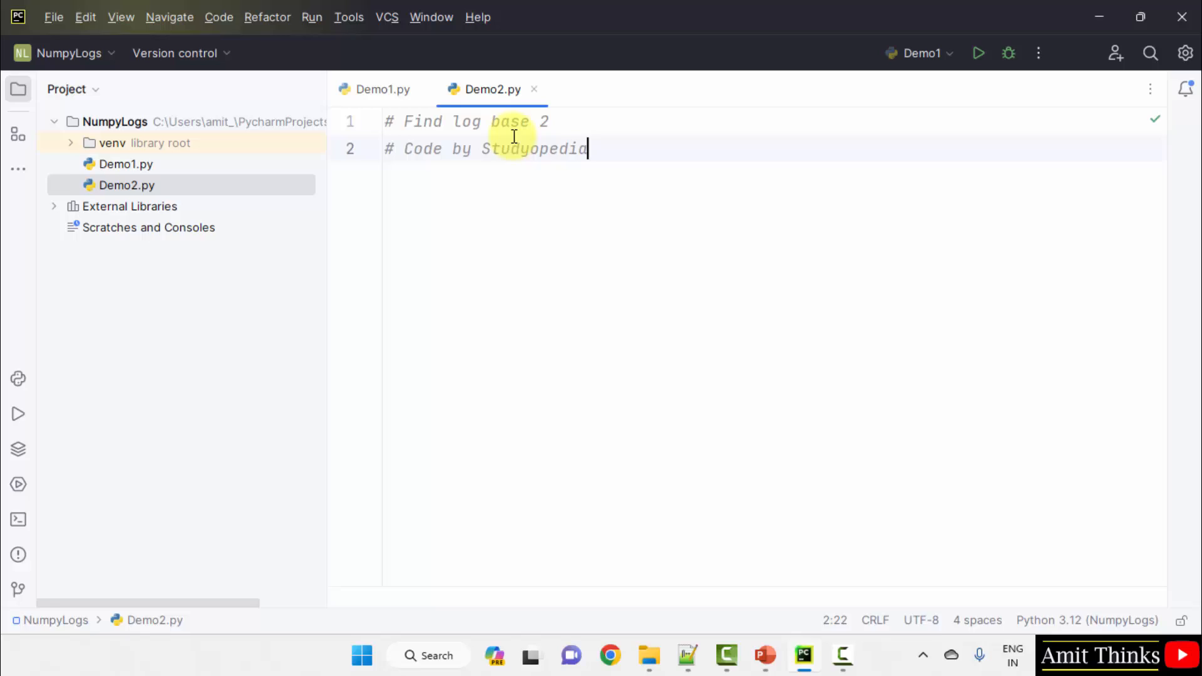
- Change the header comment to log base 10 and add 'import numpy as np'
type("0")
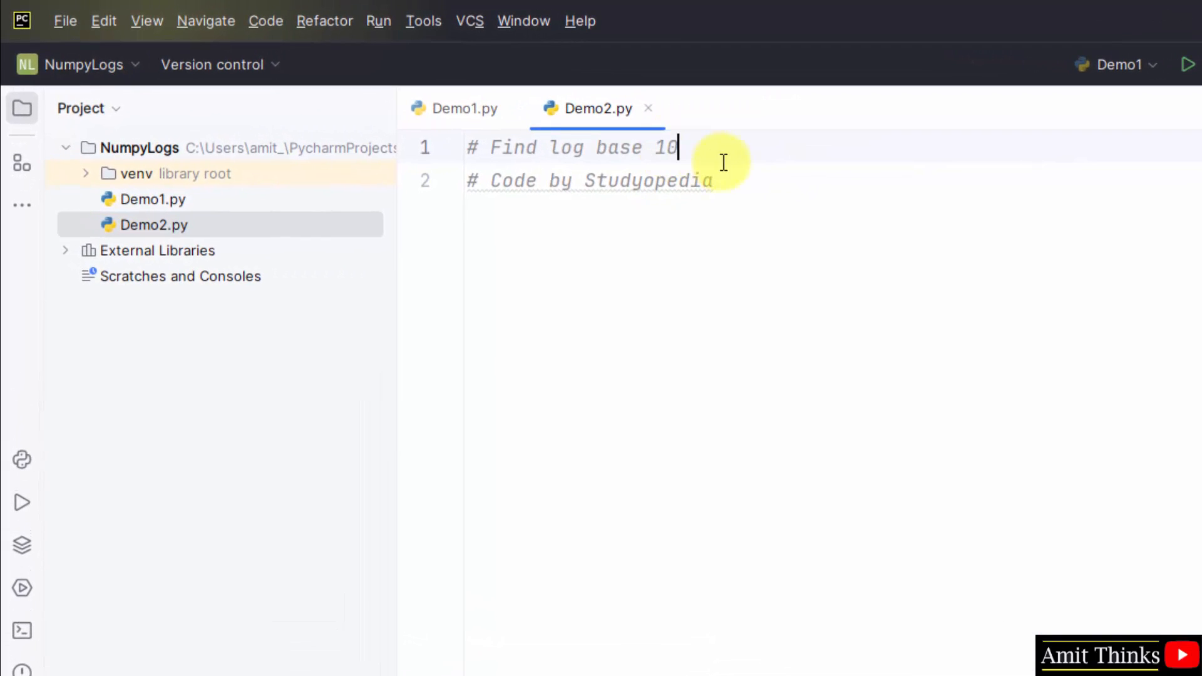
key("enter")
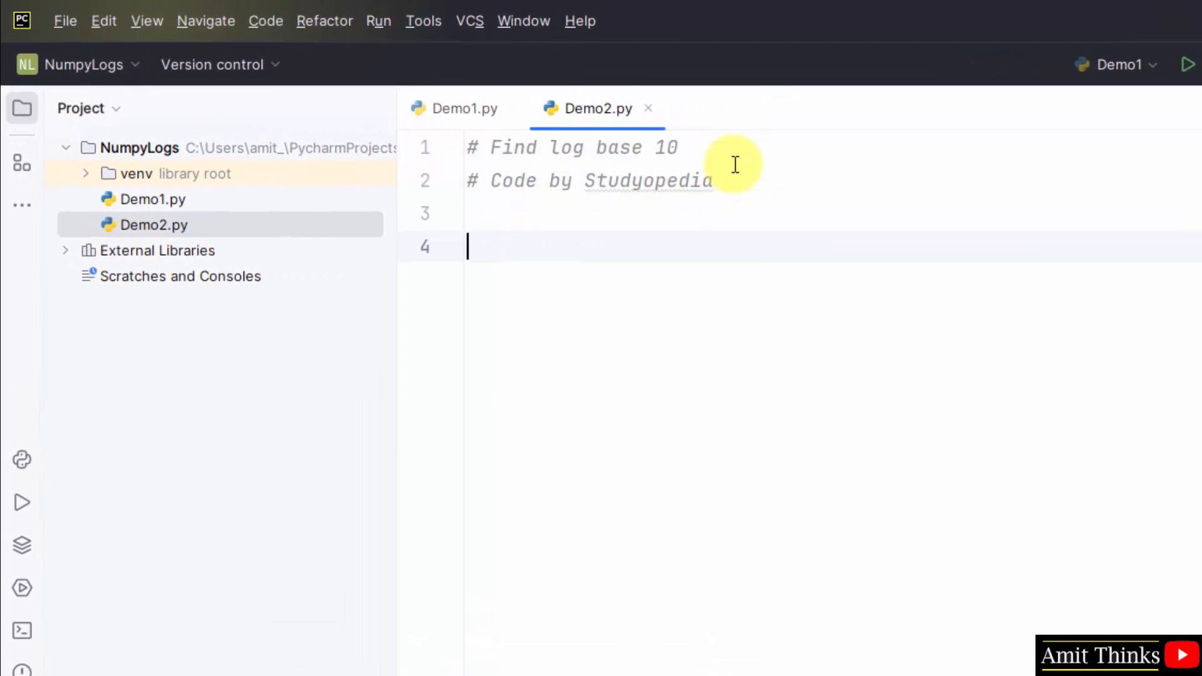
type("im")
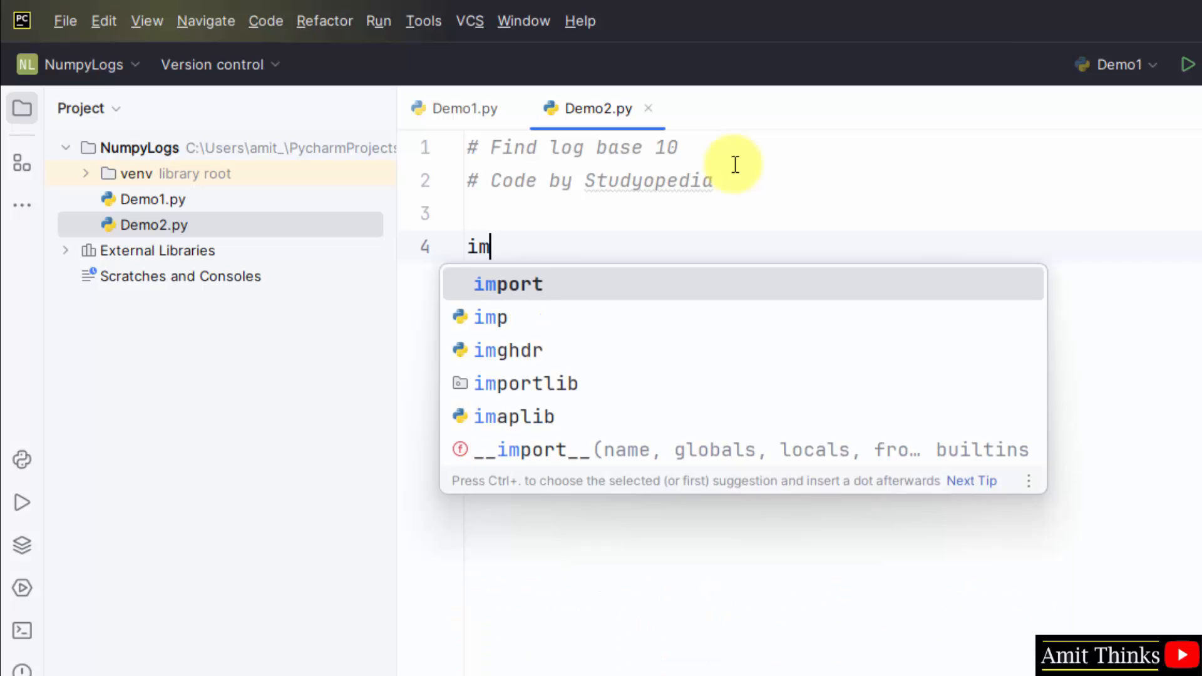
type("port numpy as np")
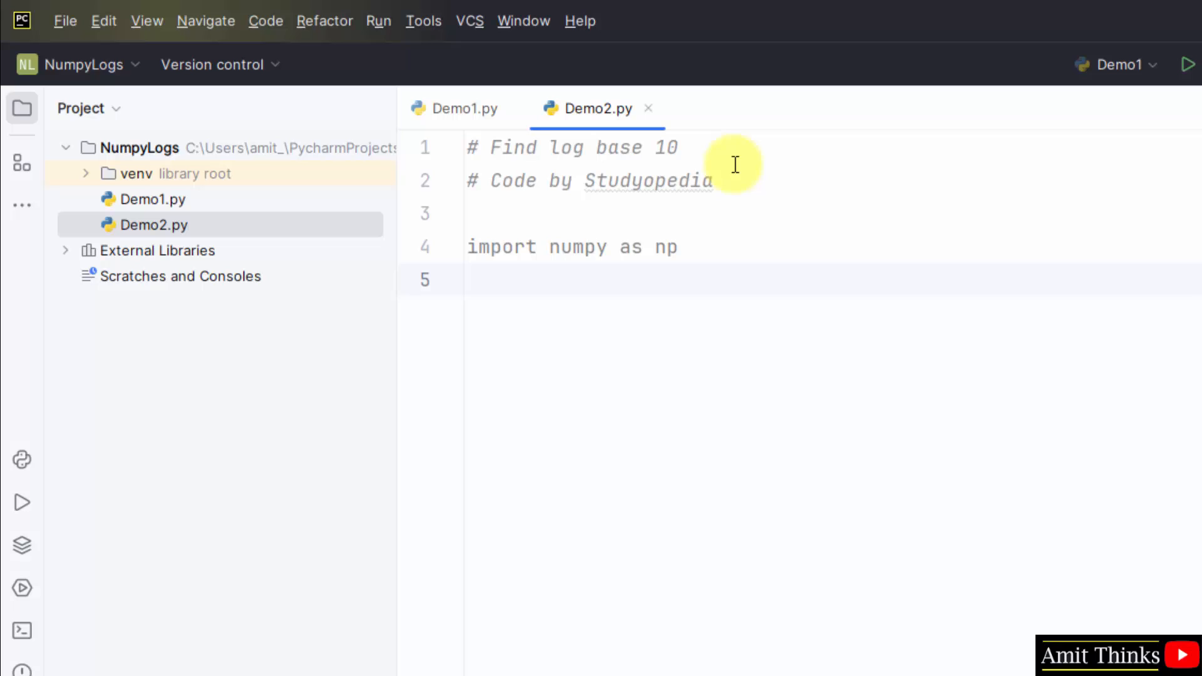
- Define n = np.array([1, 2, 3, 4, 5]) and print it with print("Array =", n)
type("n =")
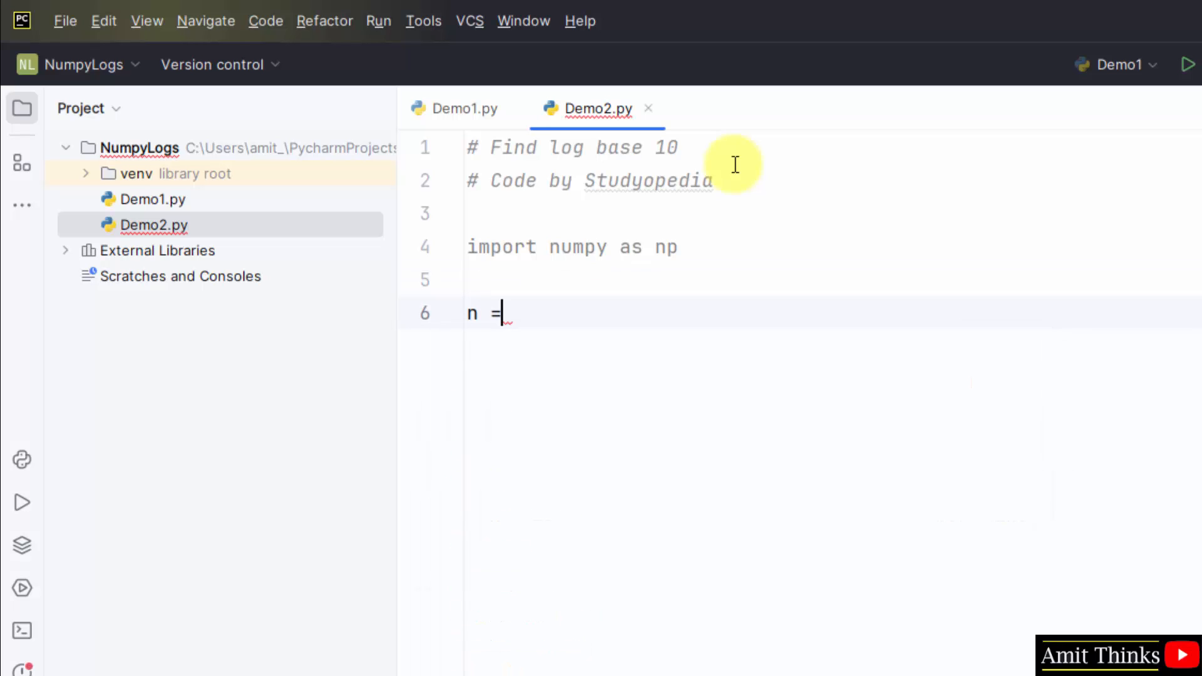
type("np")
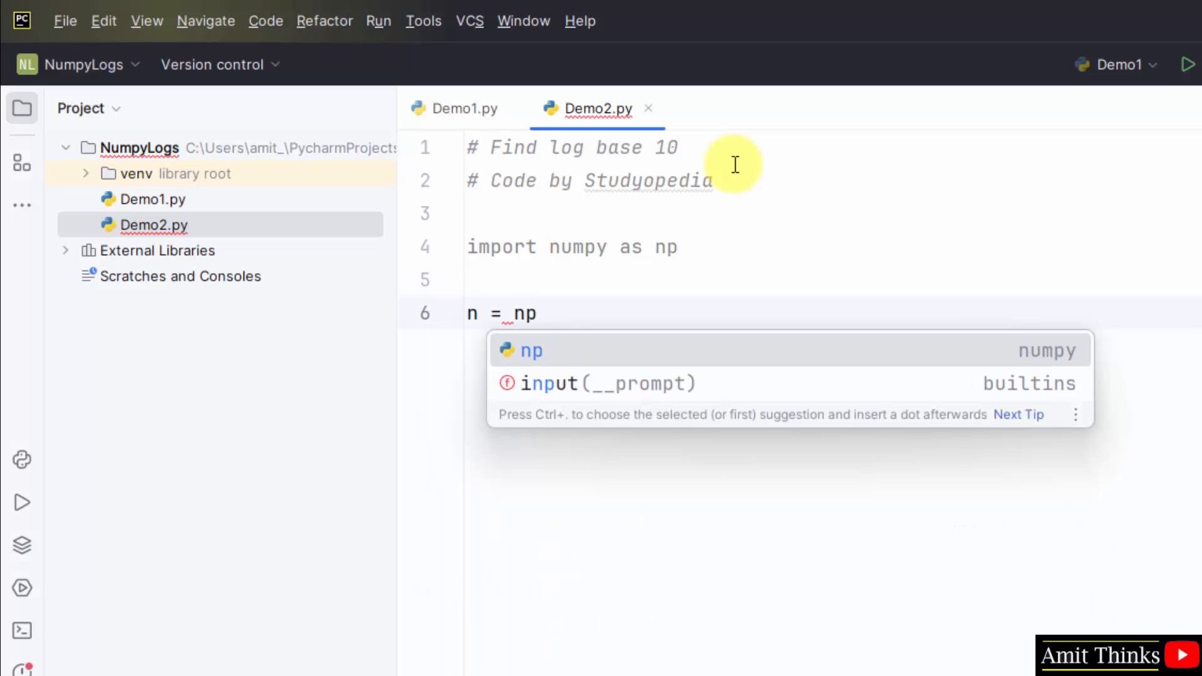
type(".array([1,")
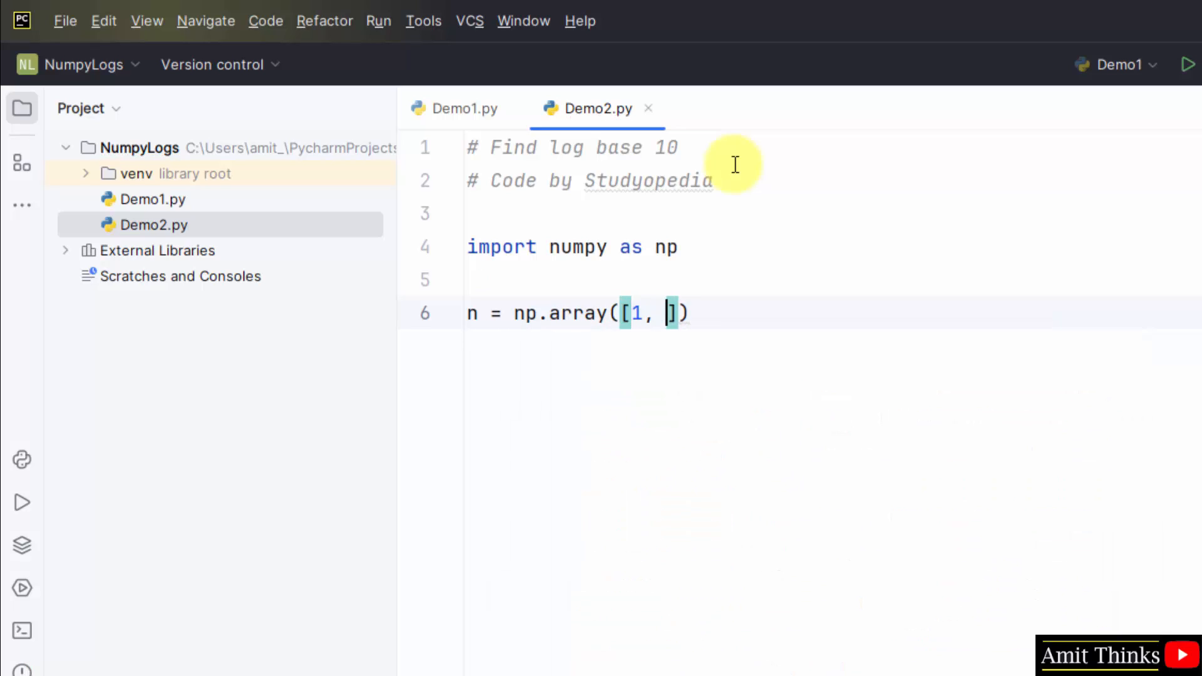
type("2, 3, 4, 5")
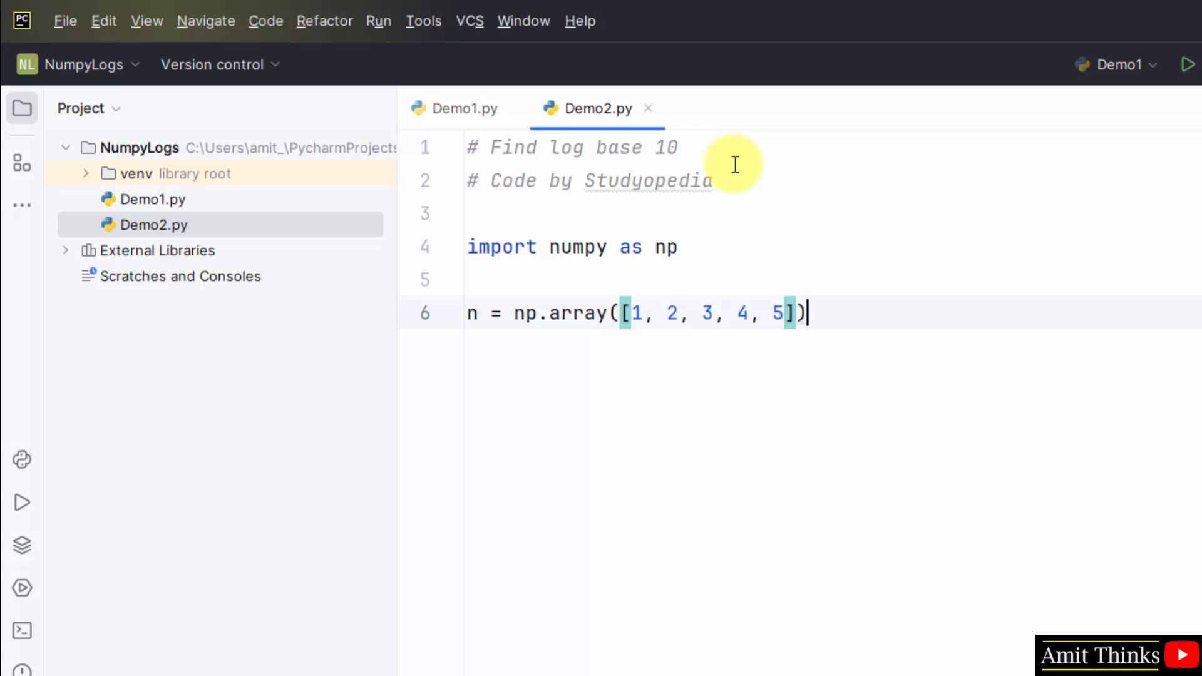
type("print(")
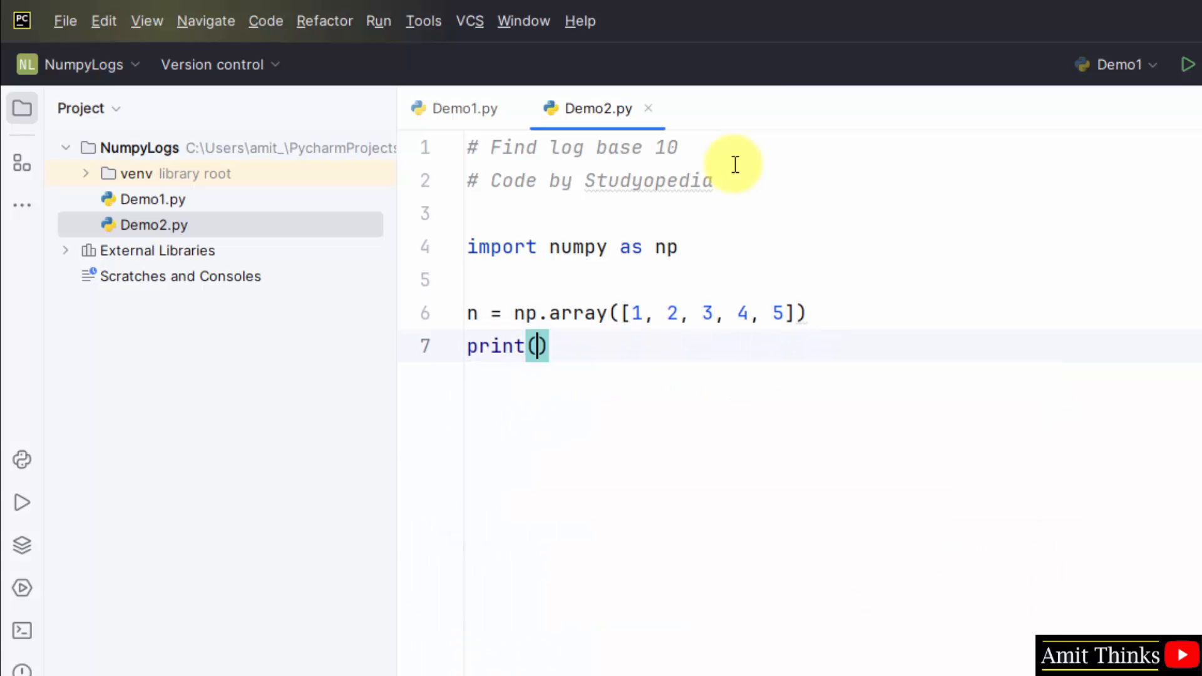
type("\"Array =\"")
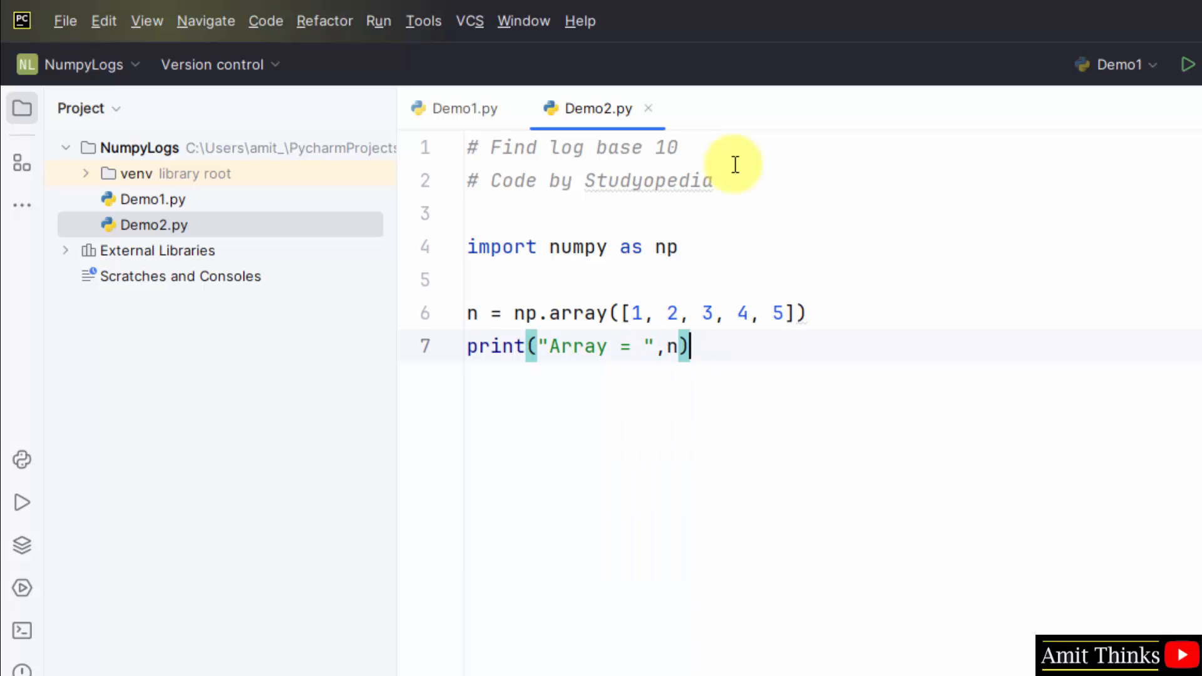
- Begin the Result line as print("\nResult\n", np
type("print(")
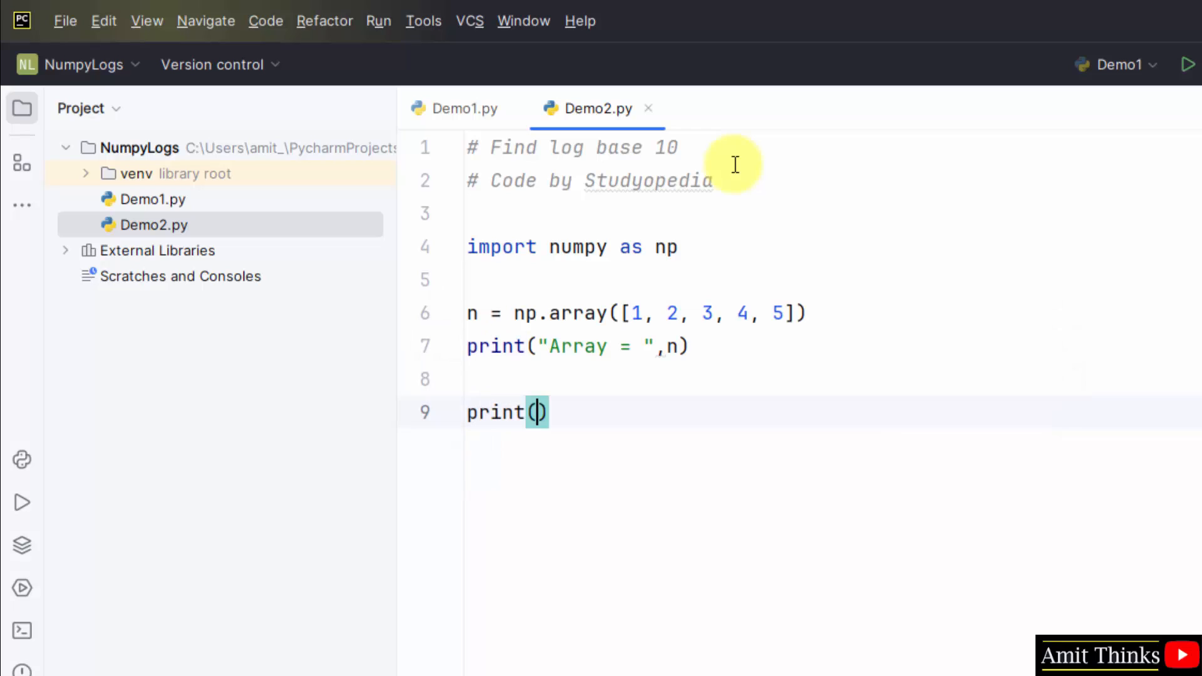
type("\"\\nR")
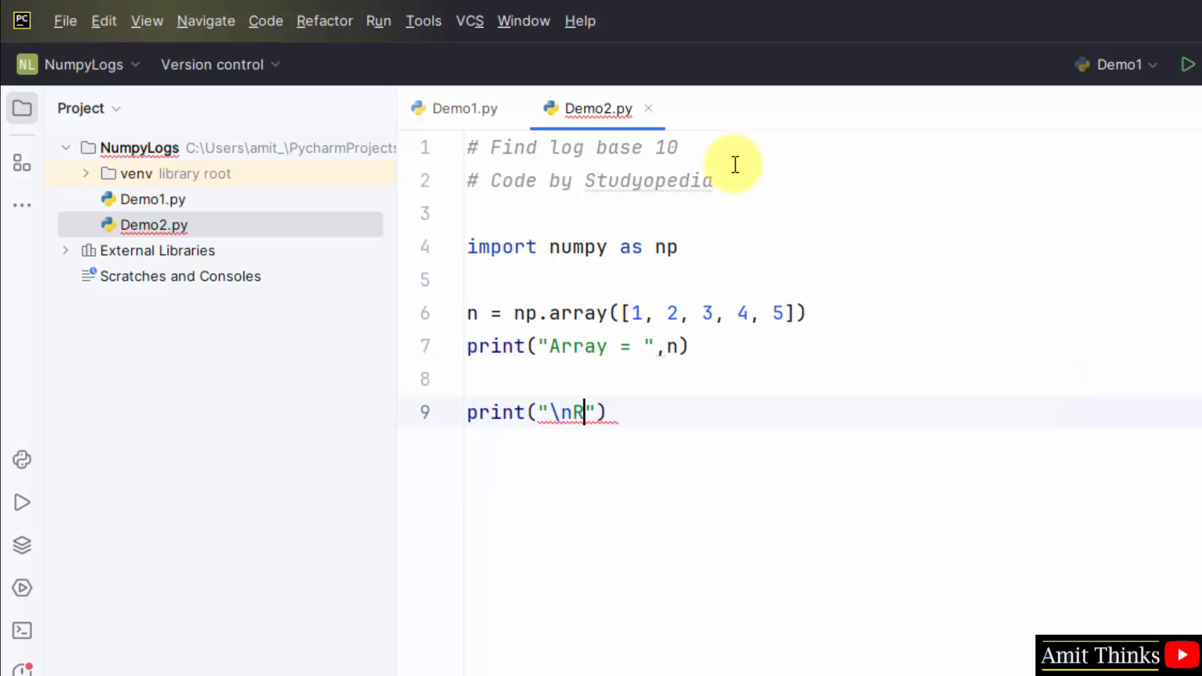
type("esult")
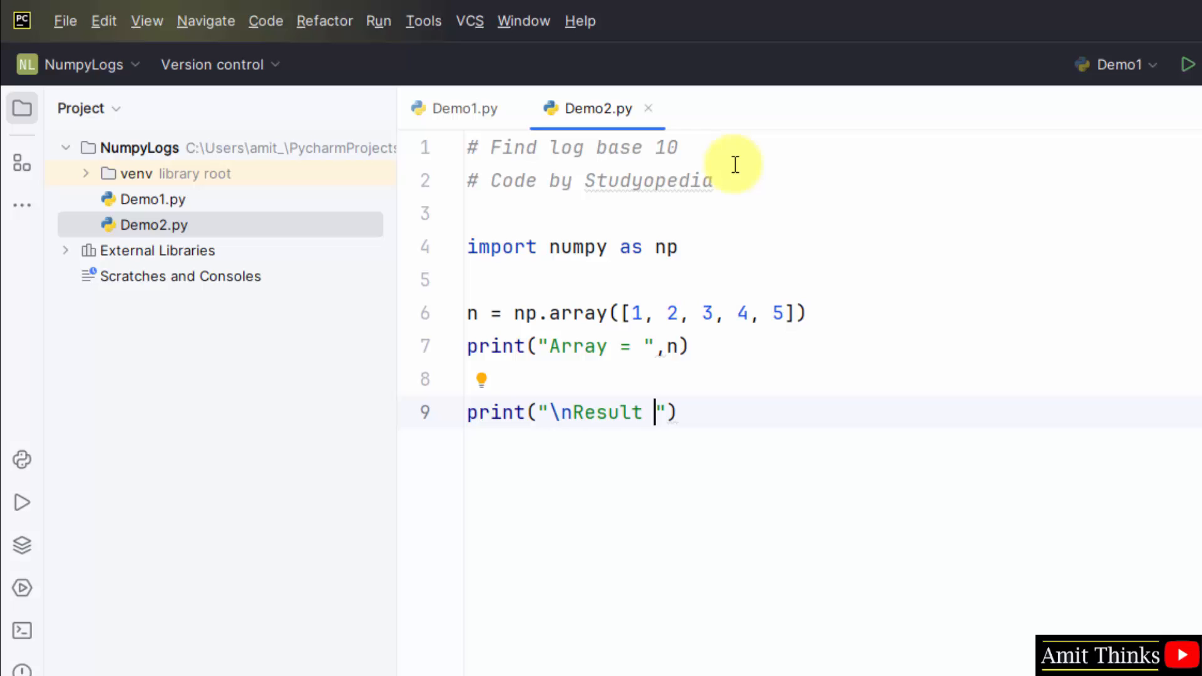
type("\\n")
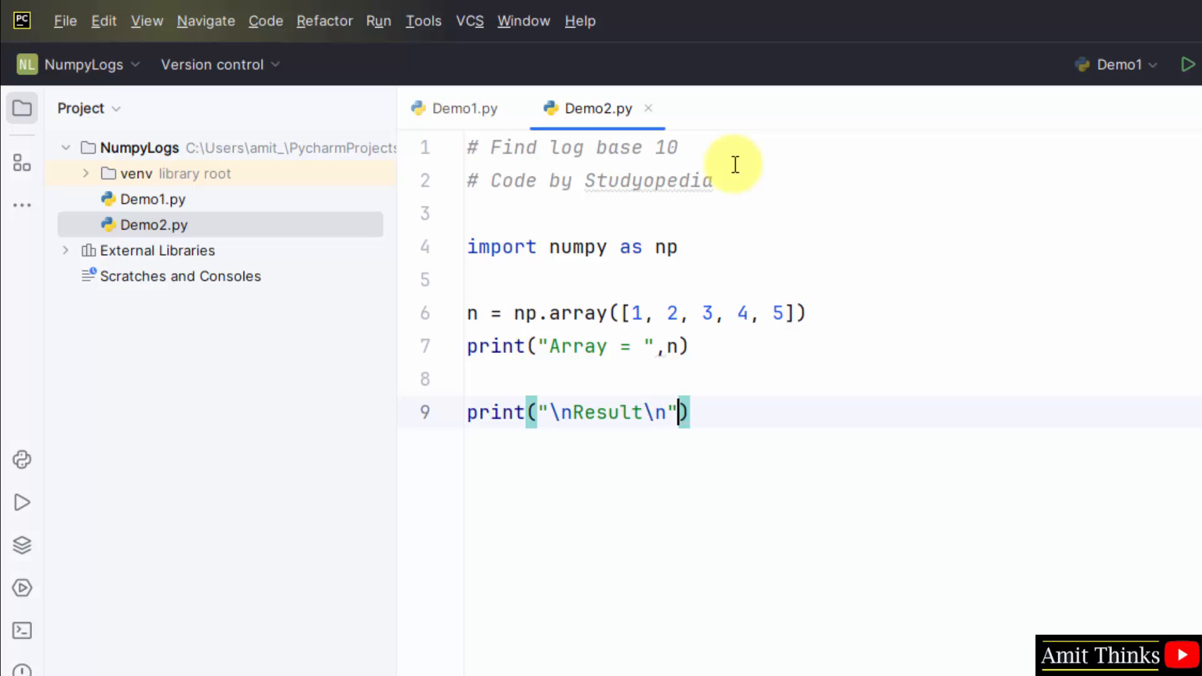
type("np")
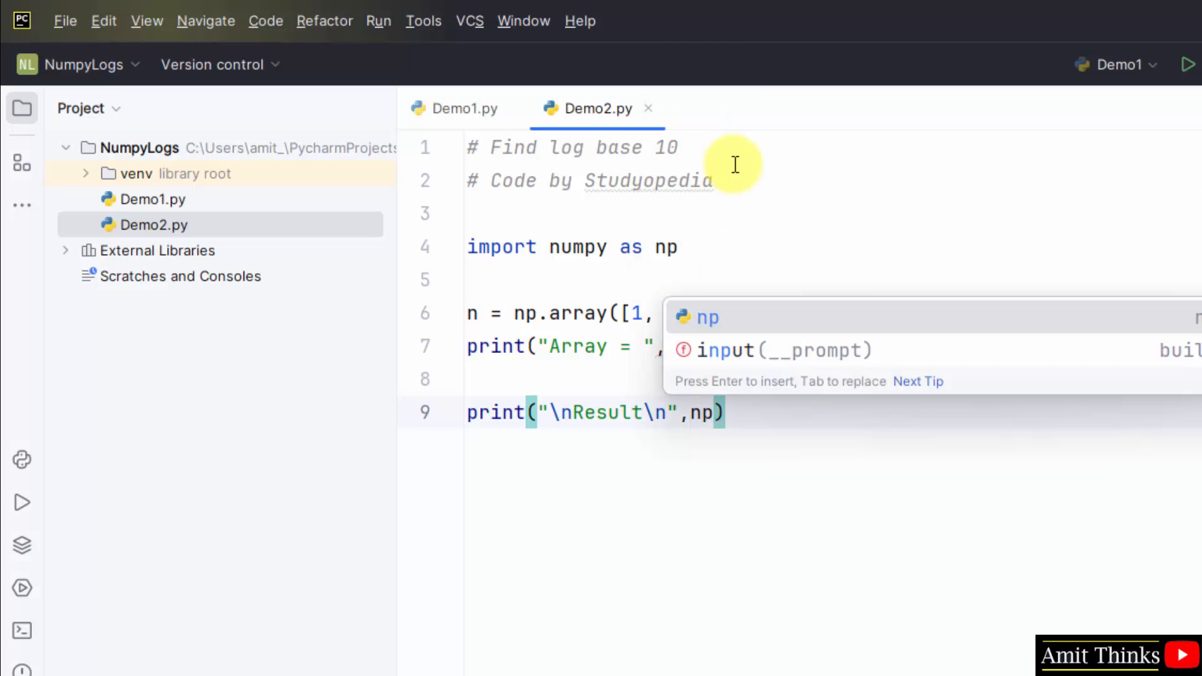
- Complete the Result line as np.log10(n)) so Demo2.py is fully written
type(".log10")
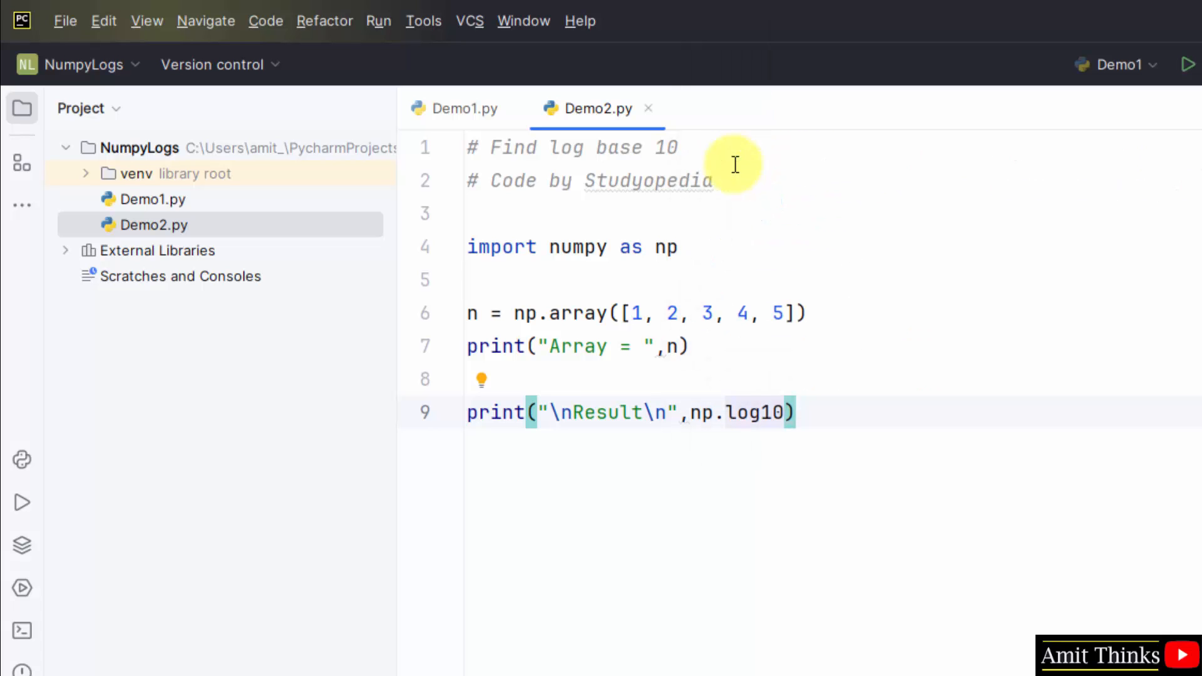
type("(n")
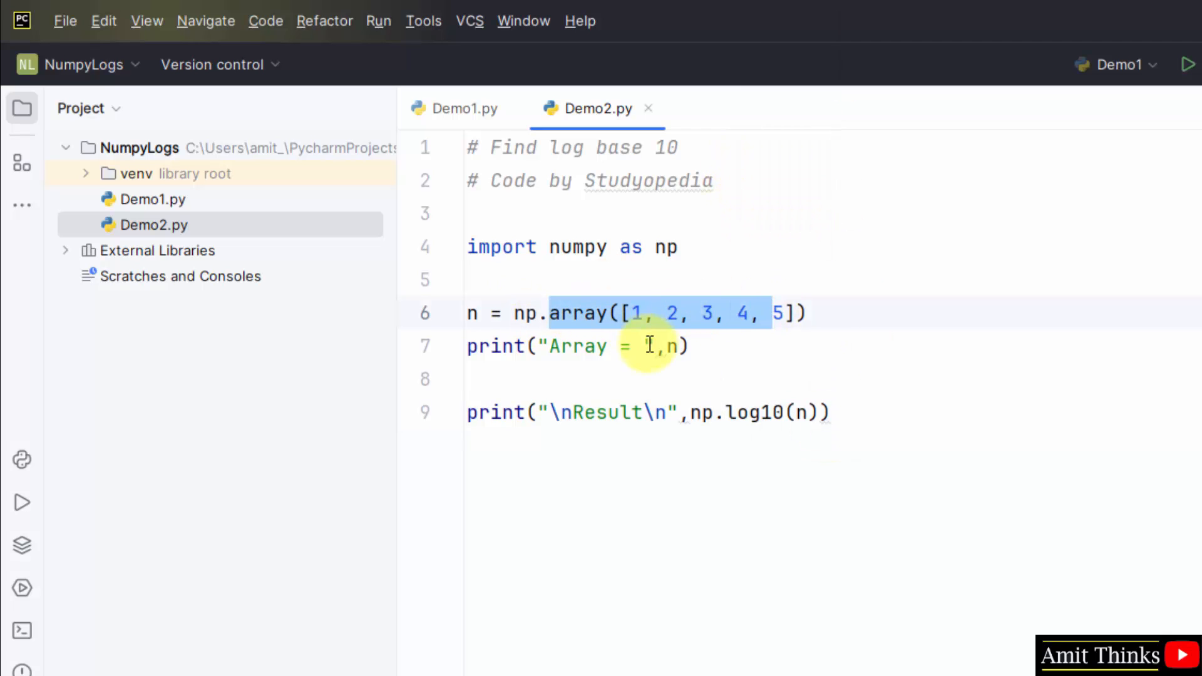
left_click(835, 412)
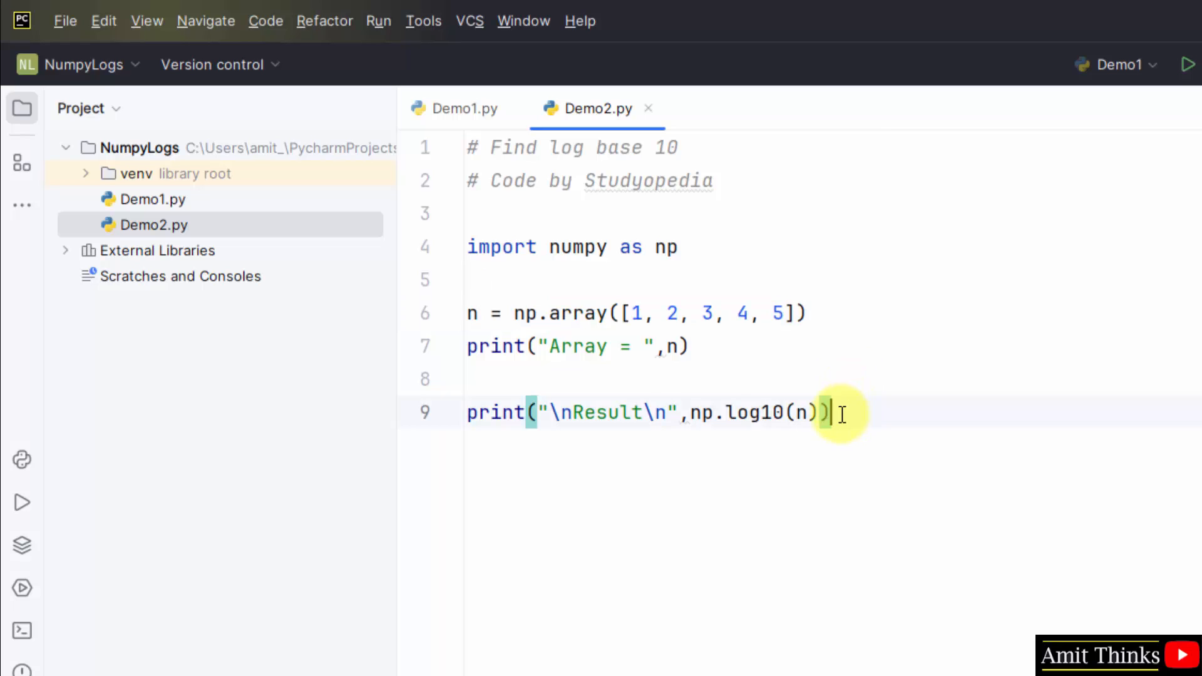
left_click(64, 22)
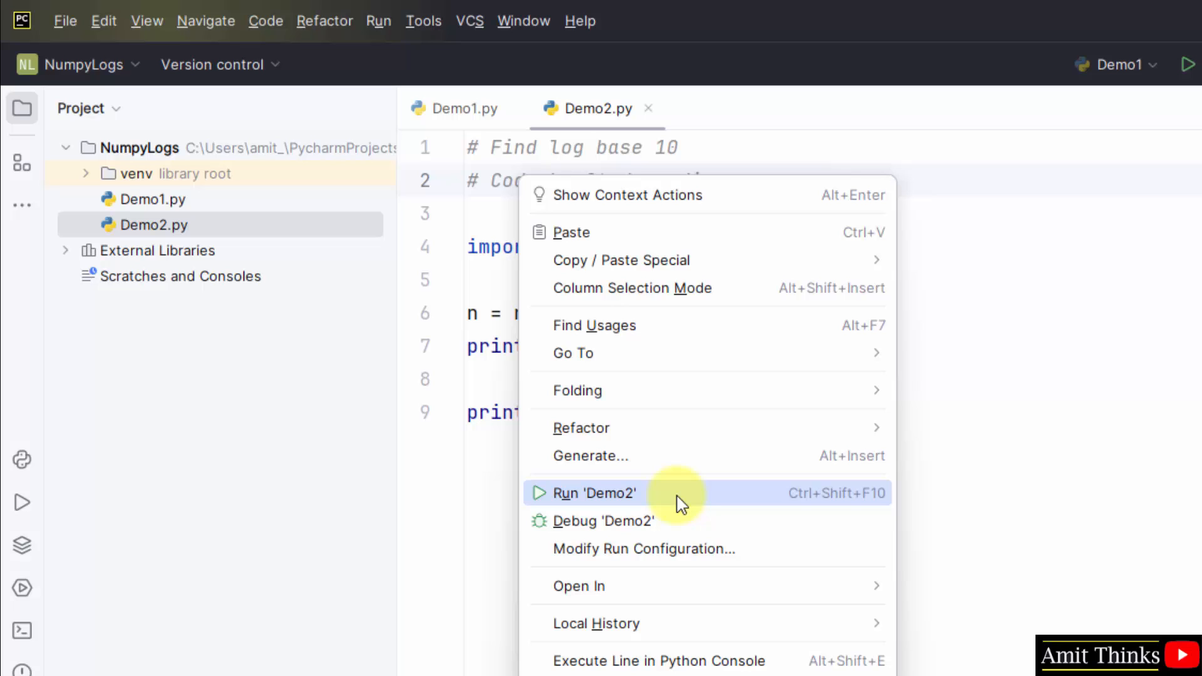
- Run Demo2.py and view the output of the array and its log10 values from 0. to 0.69897
left_click(599, 494)
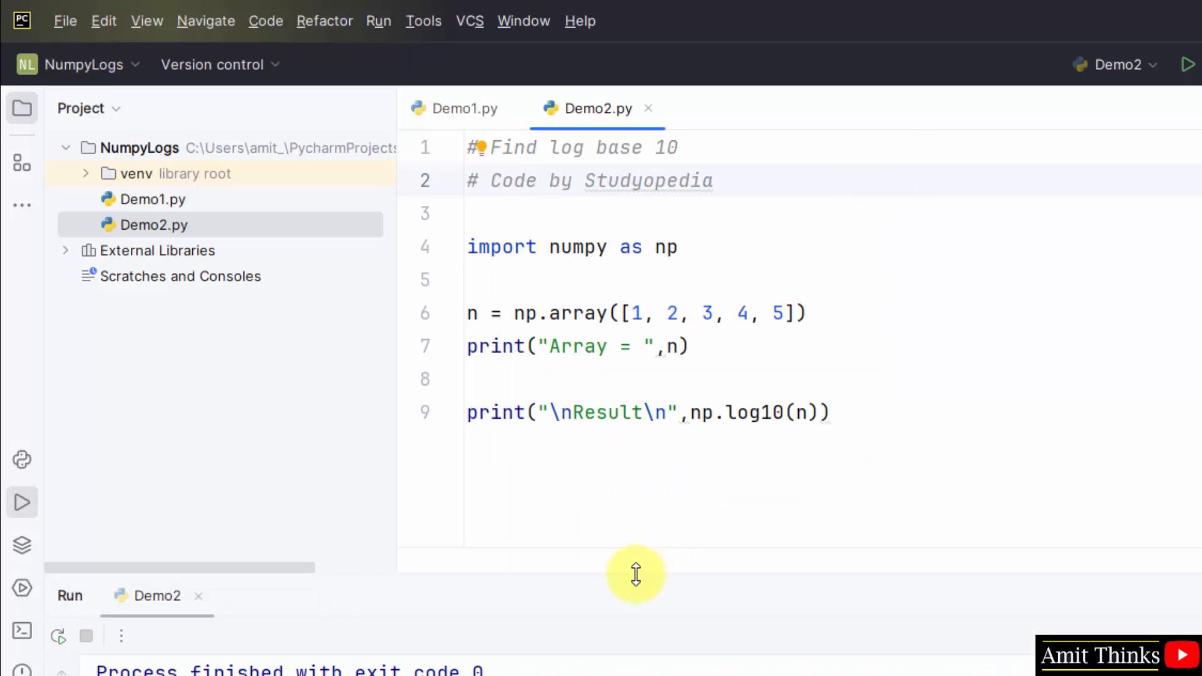
left_click_drag(635, 575, 632, 437)
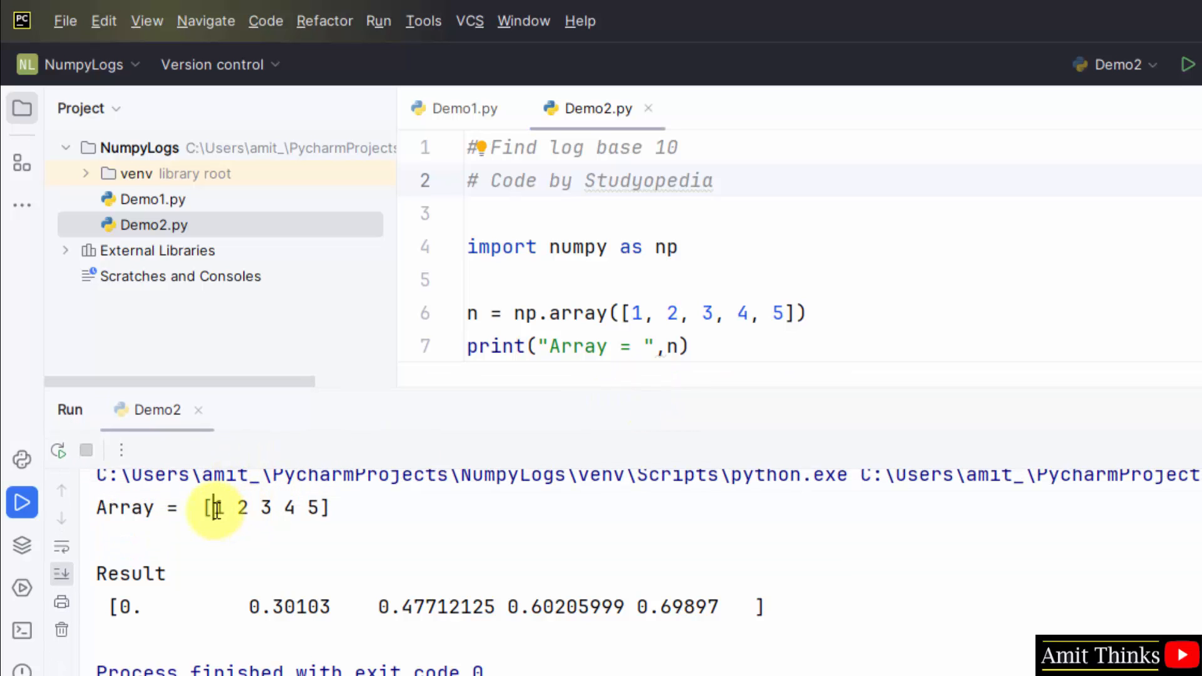
left_click_drag(207, 508, 326, 507)
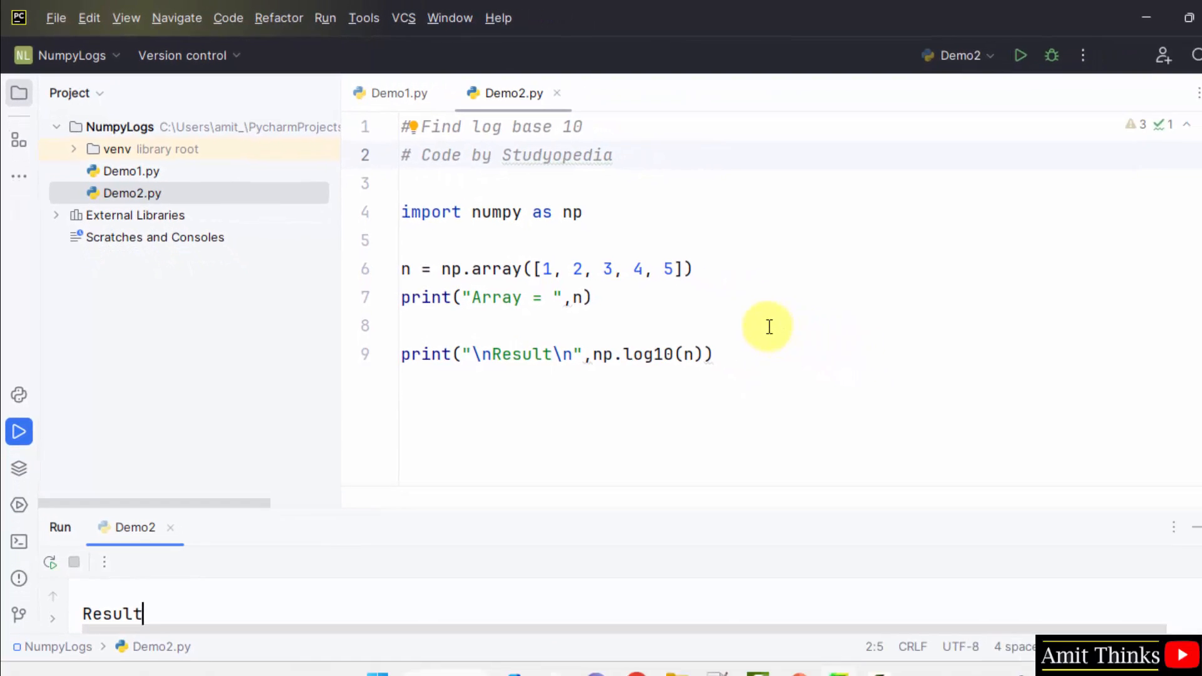
mouse_move(763, 655)
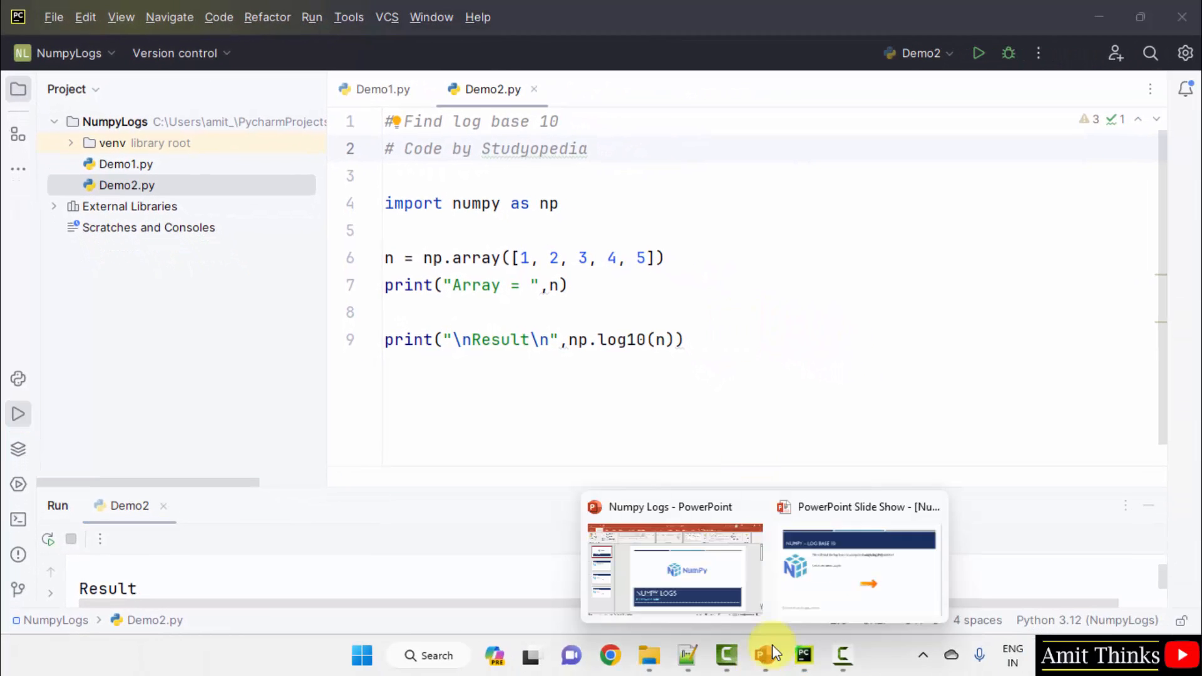